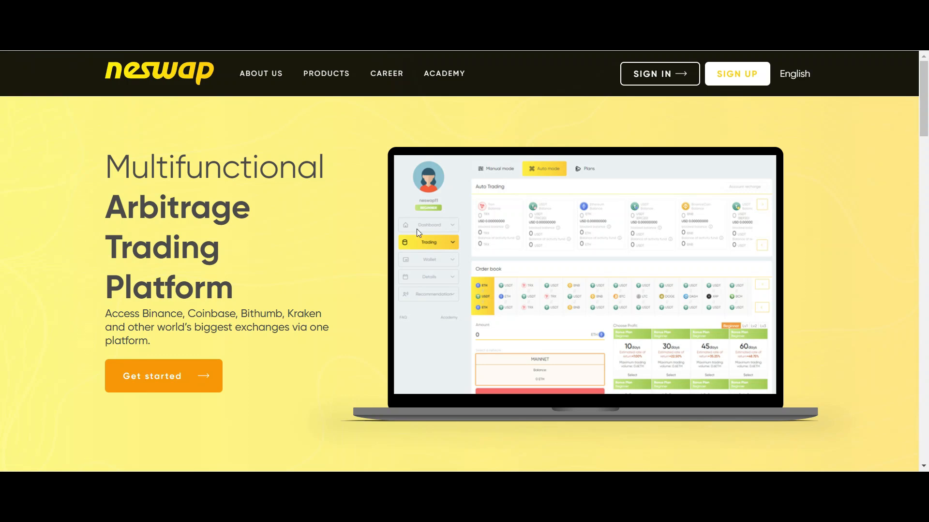
pyautogui.moveTo(231, 239)
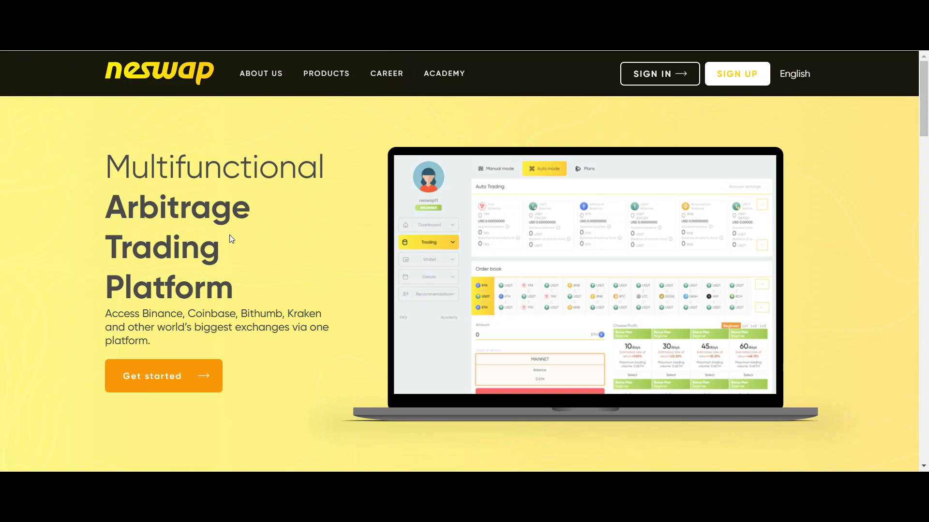
pyautogui.moveTo(252, 262)
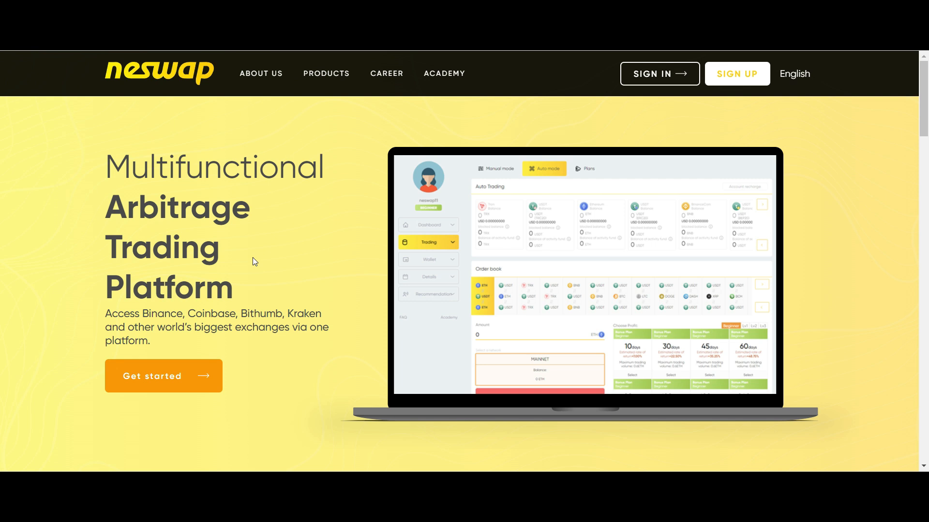
pyautogui.moveTo(332, 260)
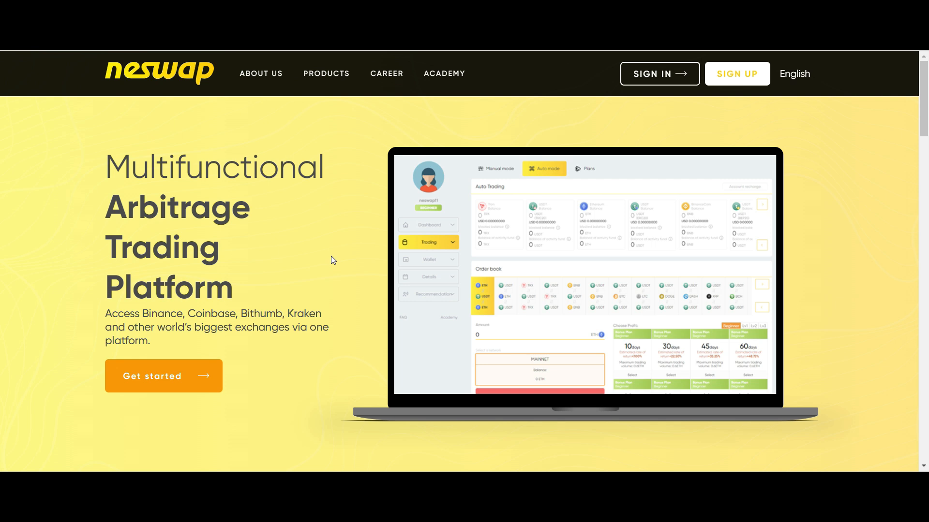
# - Scroll through the Neswap landing page to review its content before registering
pyautogui.scroll(-3)
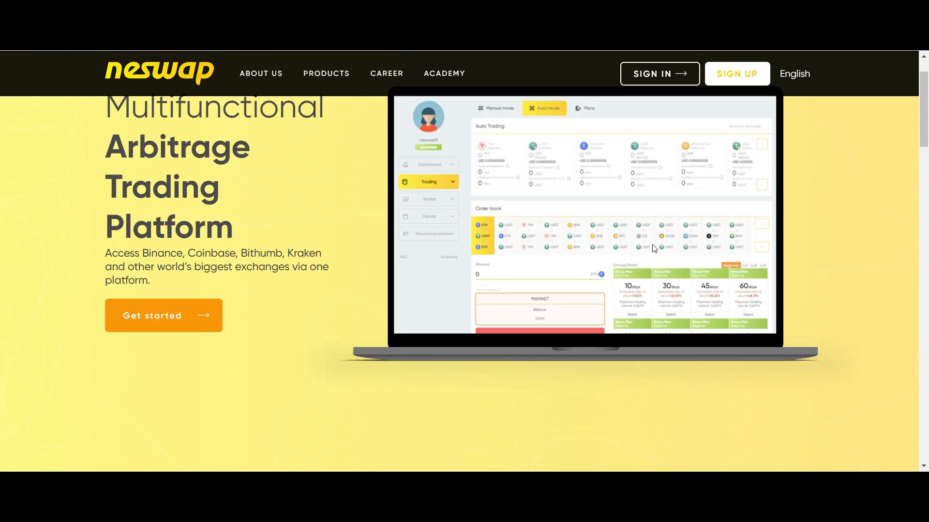
pyautogui.scroll(3)
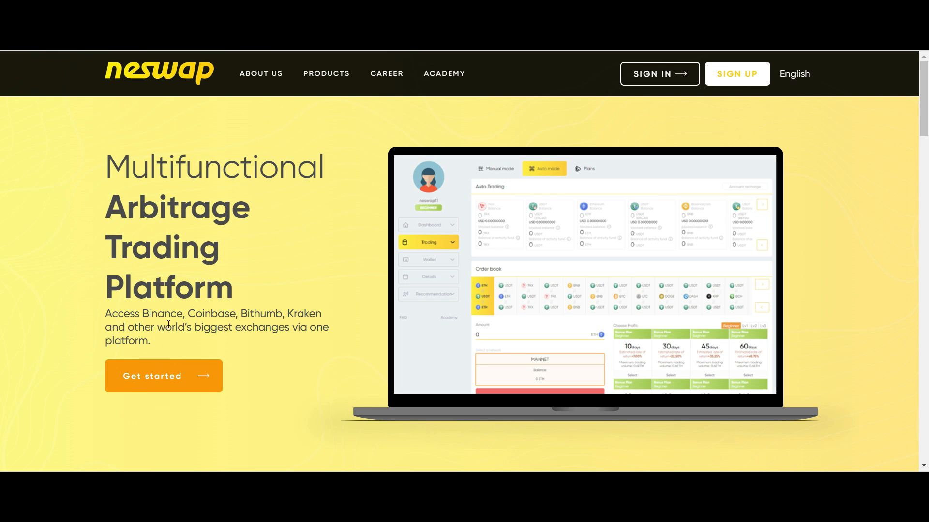
pyautogui.moveTo(288, 323)
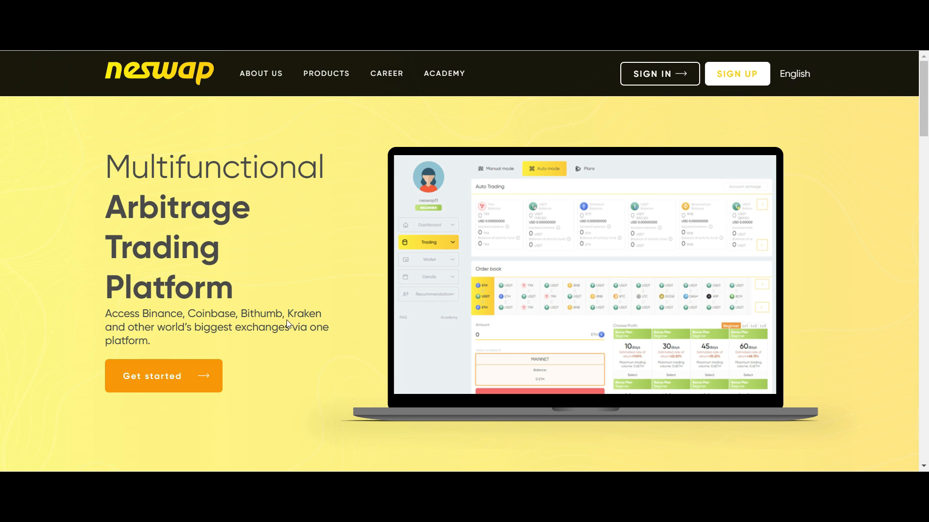
pyautogui.moveTo(287, 323)
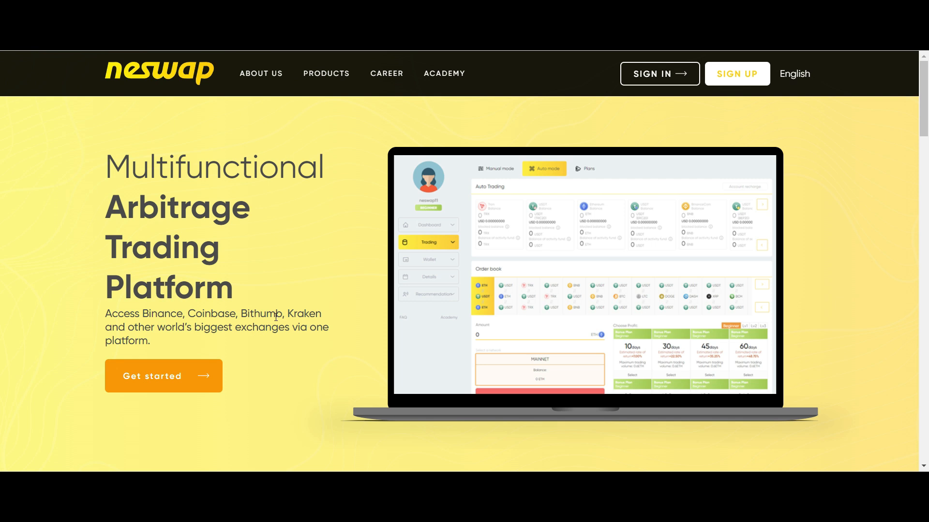
pyautogui.moveTo(309, 318)
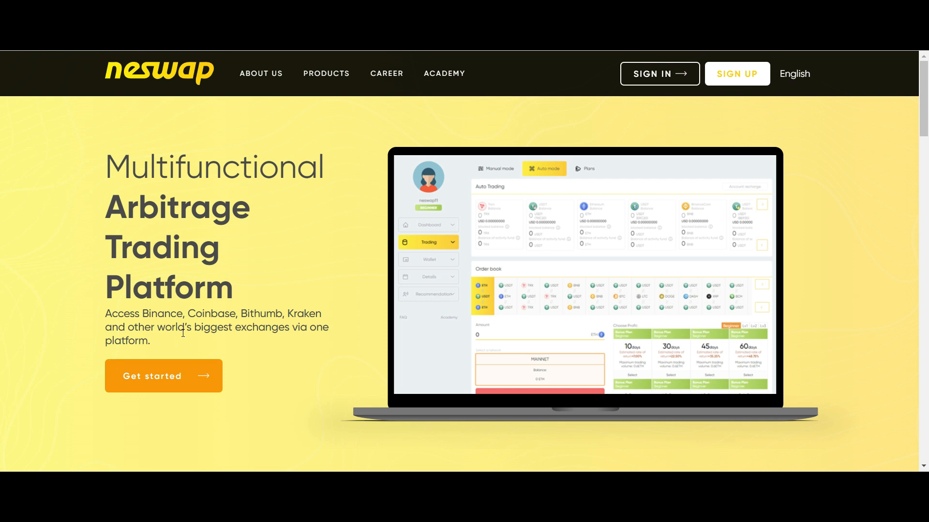
pyautogui.moveTo(284, 284)
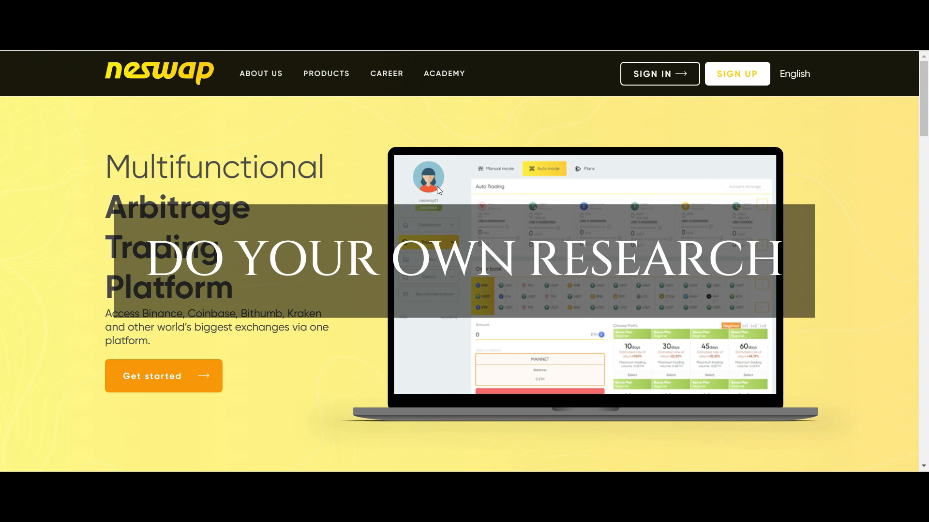
pyautogui.moveTo(327, 230)
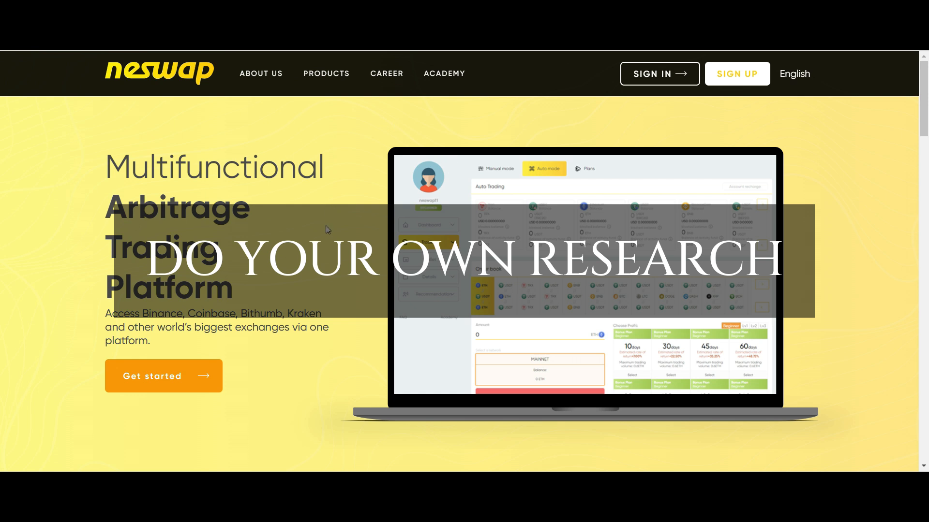
pyautogui.moveTo(341, 230)
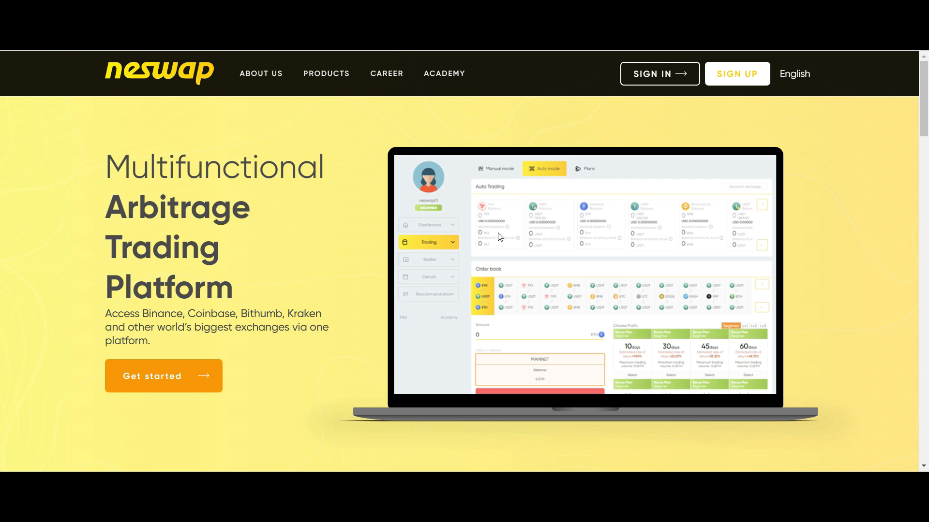
pyautogui.moveTo(182, 324)
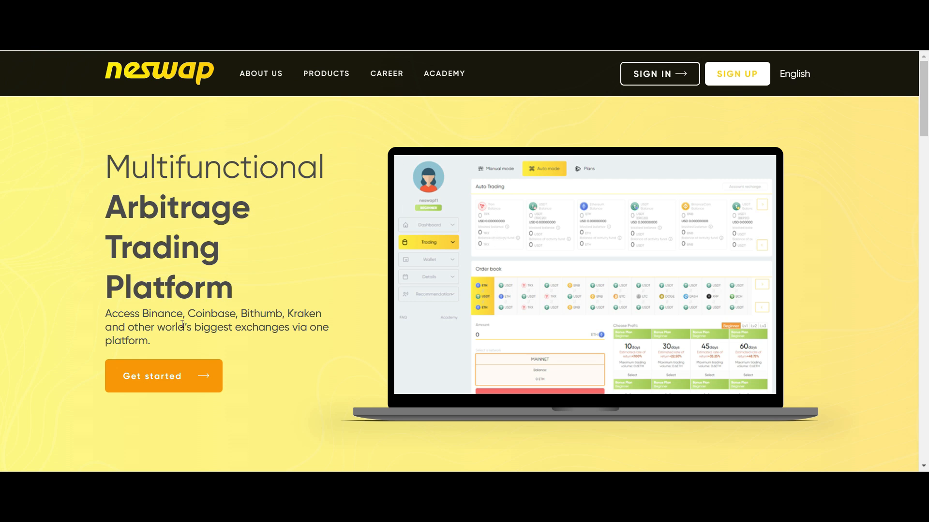
pyautogui.moveTo(324, 220)
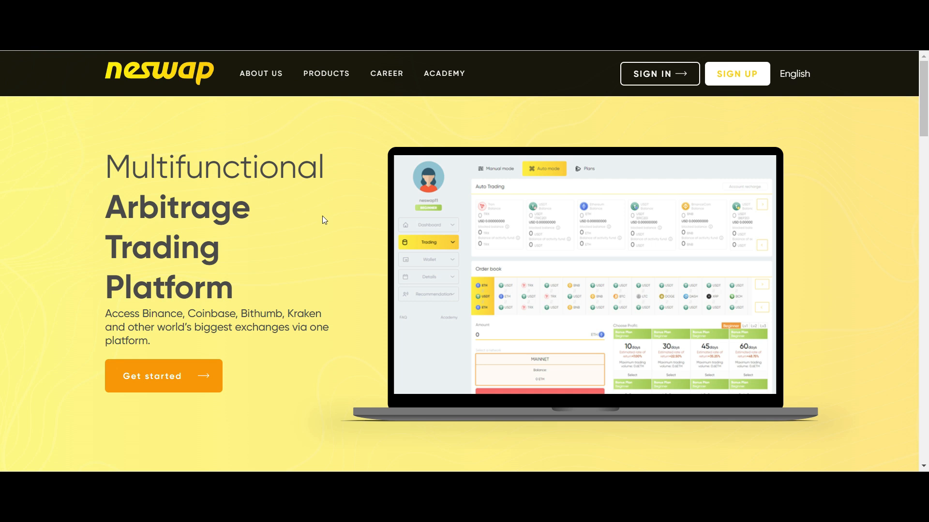
pyautogui.moveTo(336, 226)
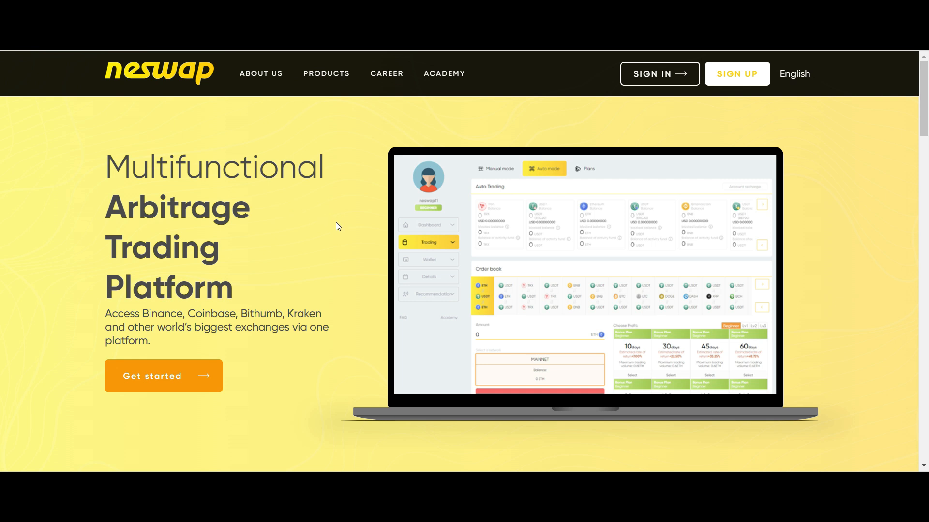
pyautogui.moveTo(356, 232)
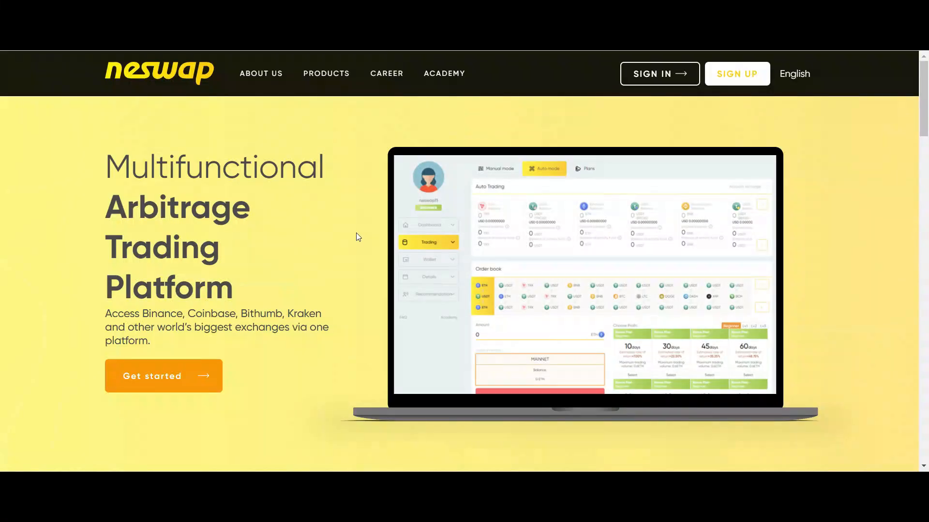
pyautogui.moveTo(359, 246)
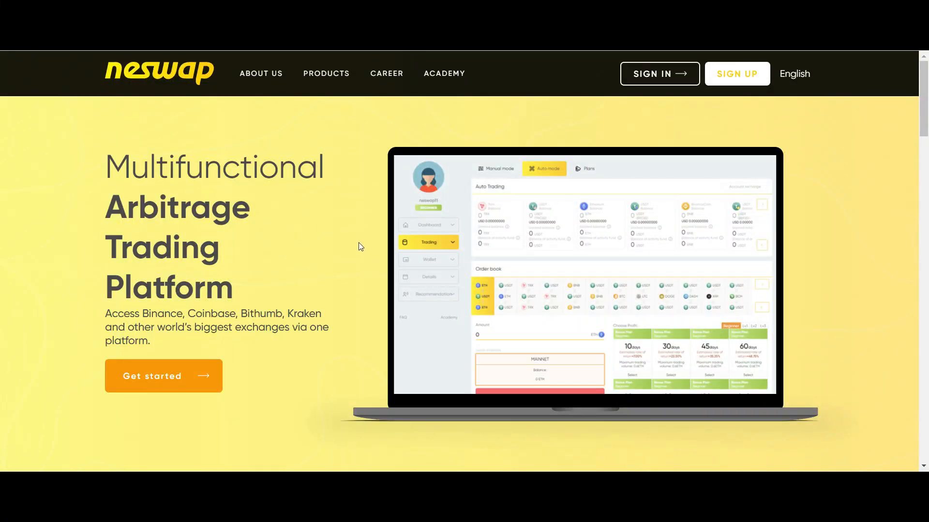
pyautogui.moveTo(346, 245)
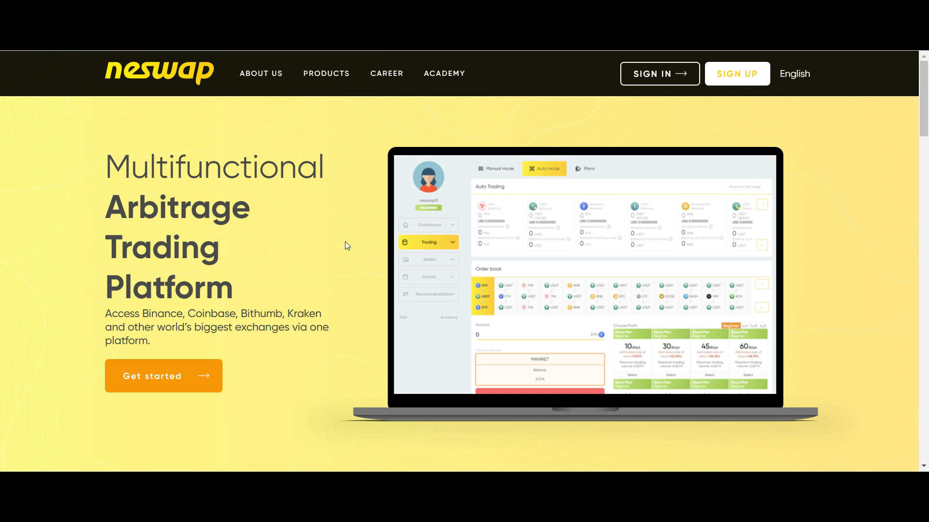
pyautogui.moveTo(434, 202)
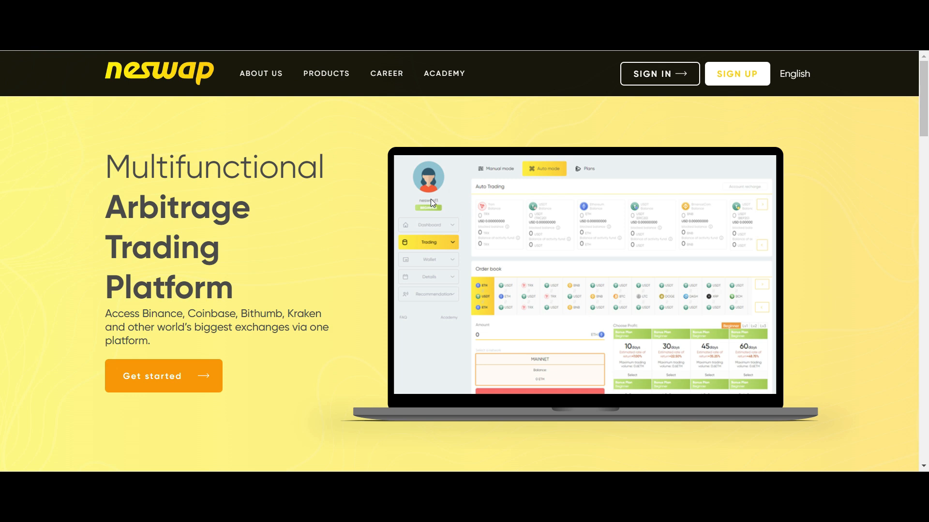
pyautogui.moveTo(170, 194)
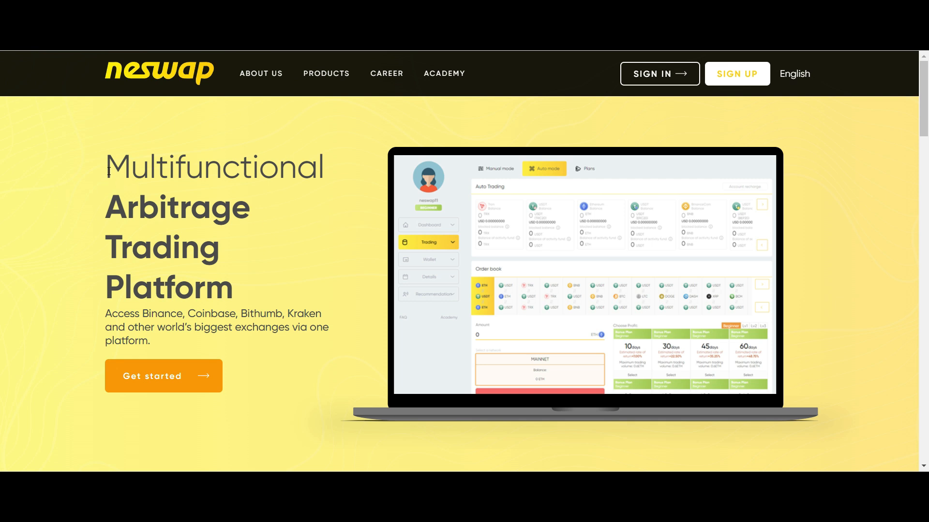
pyautogui.moveTo(413, 195)
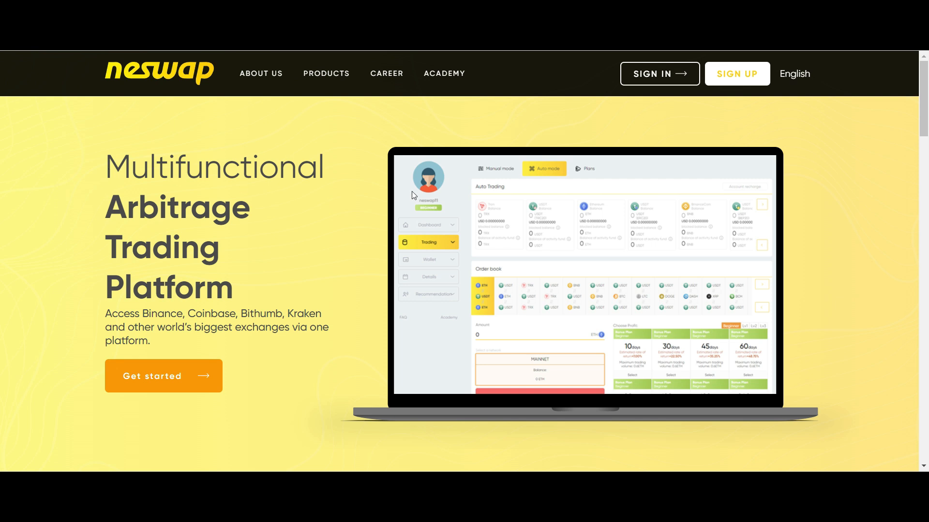
pyautogui.moveTo(357, 204)
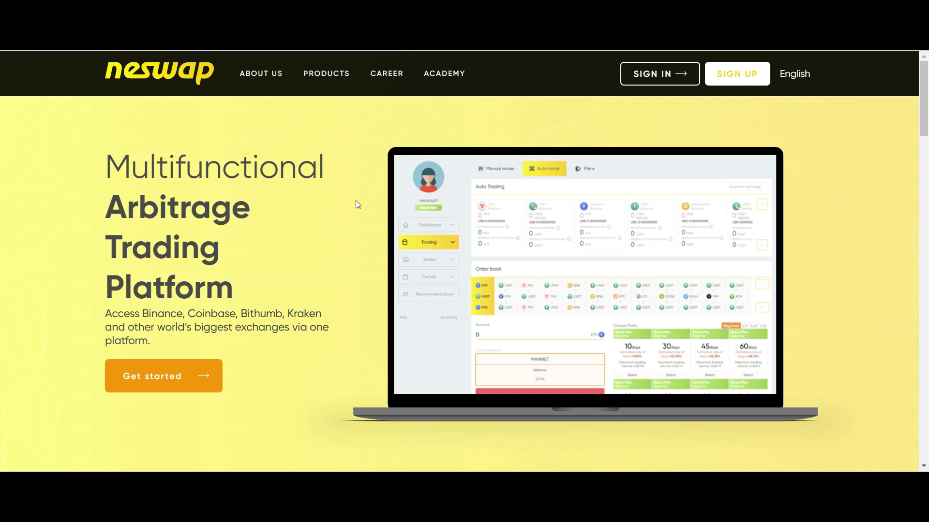
pyautogui.moveTo(111, 168)
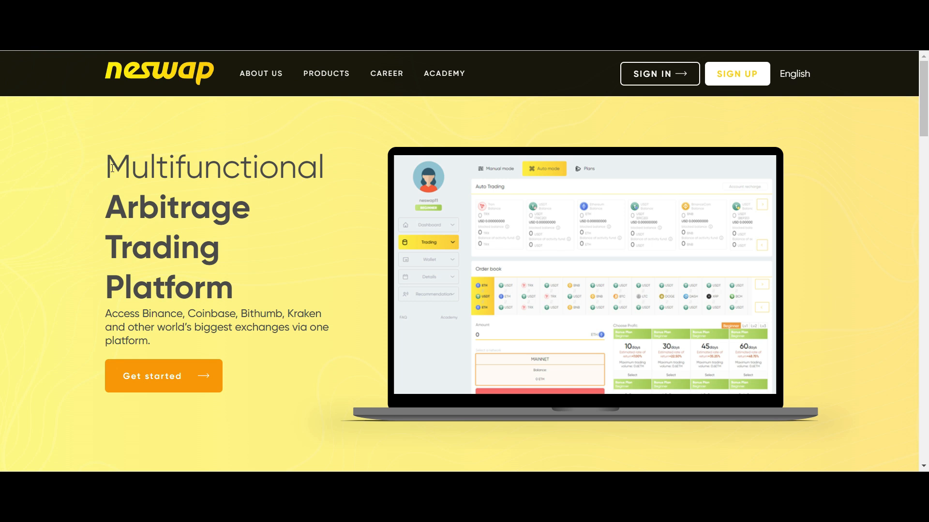
pyautogui.moveTo(294, 201)
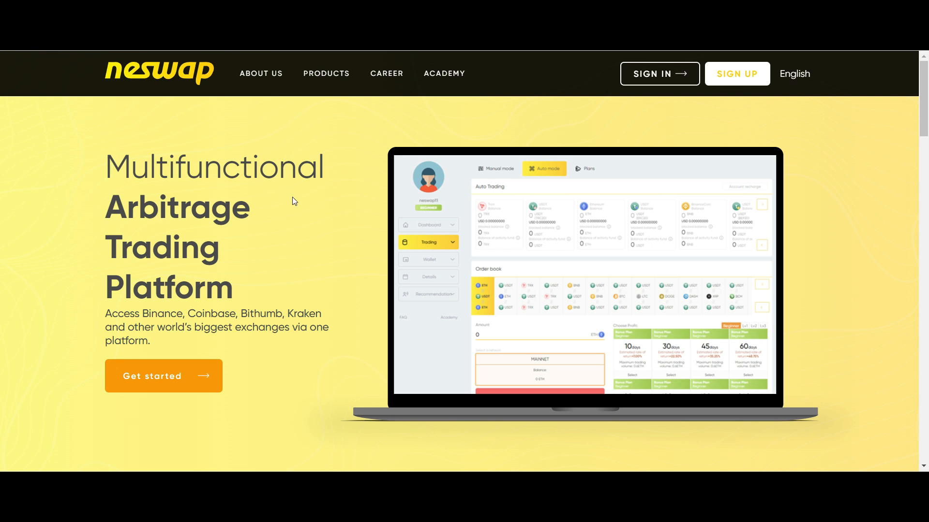
pyautogui.moveTo(340, 282)
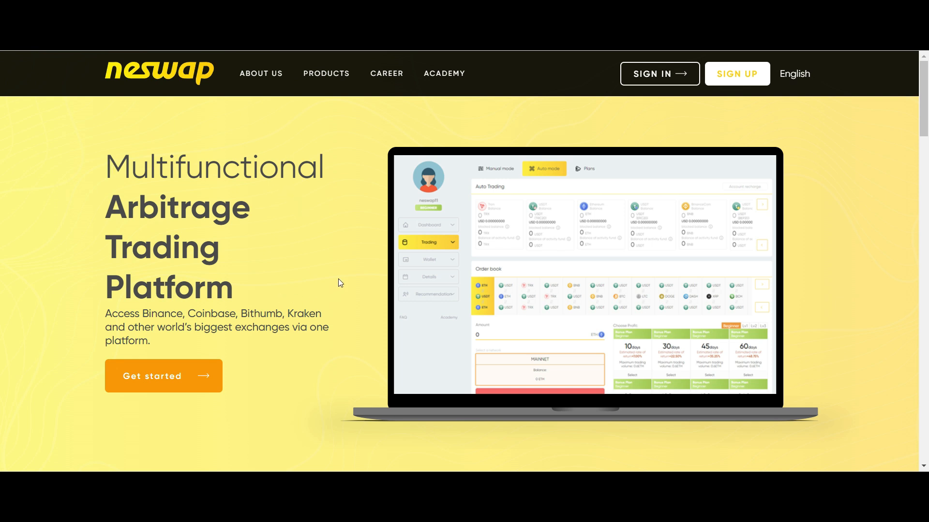
pyautogui.scroll(-3)
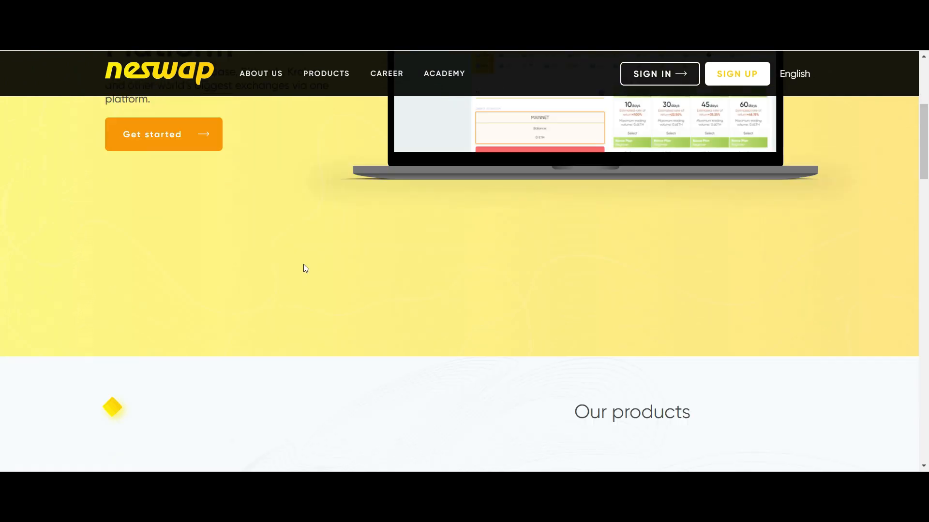
pyautogui.scroll(-3)
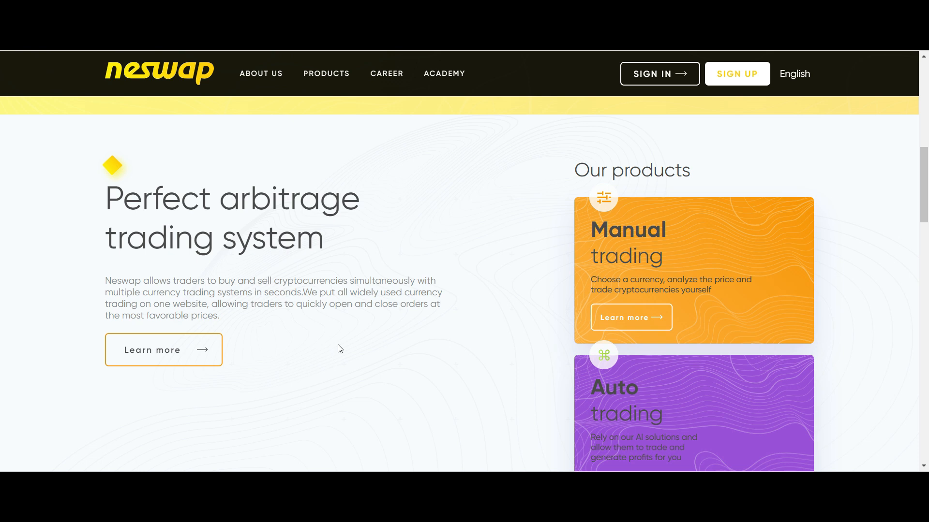
pyautogui.moveTo(215, 294)
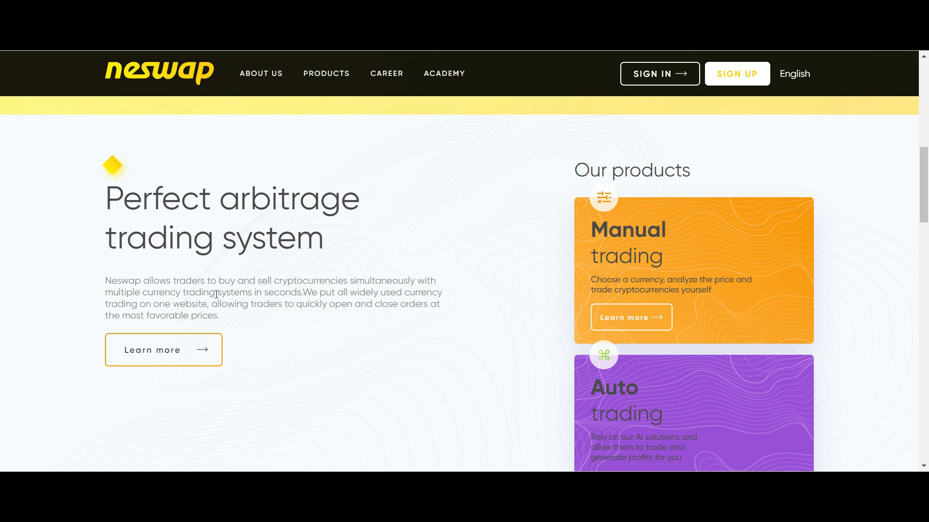
pyautogui.moveTo(269, 349)
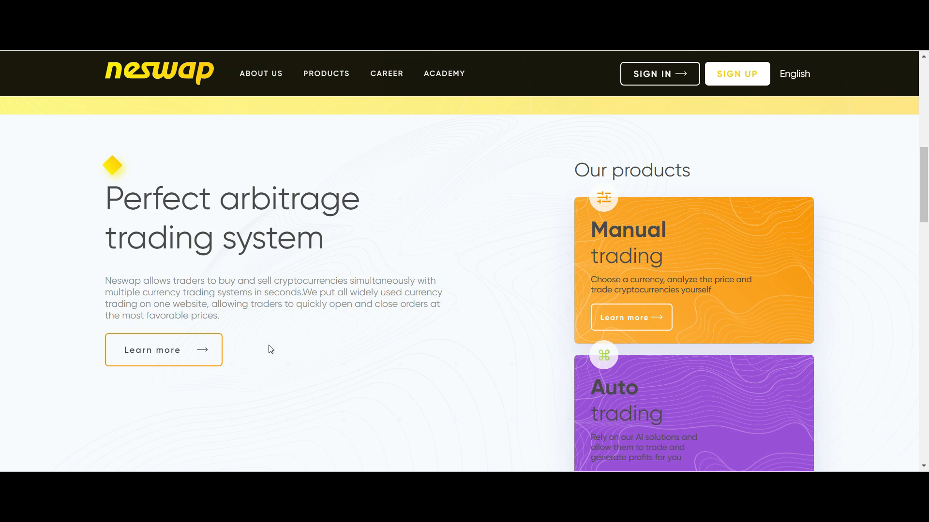
pyautogui.moveTo(345, 317)
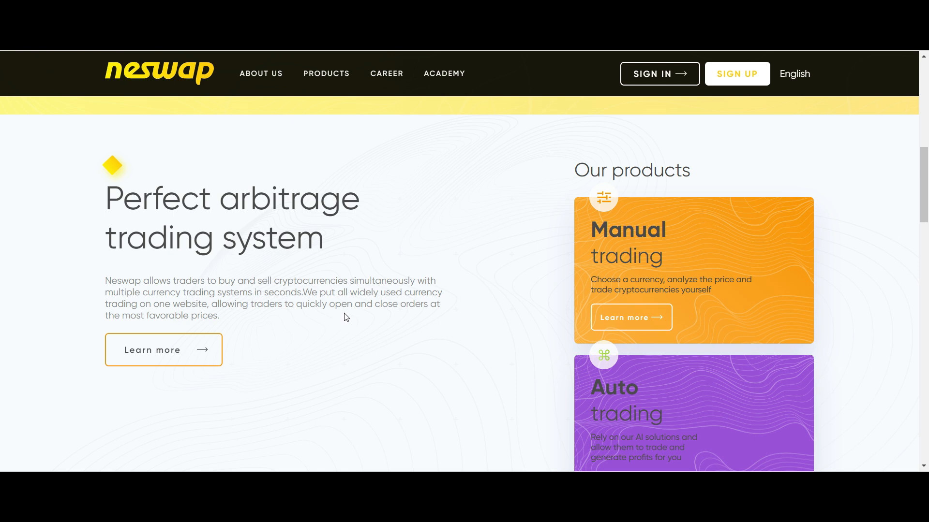
pyautogui.moveTo(316, 318)
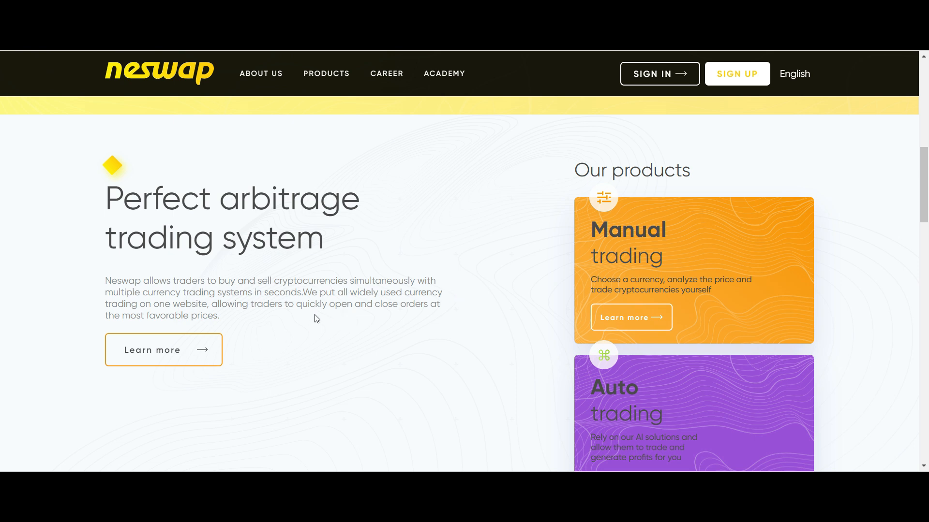
pyautogui.scroll(-3)
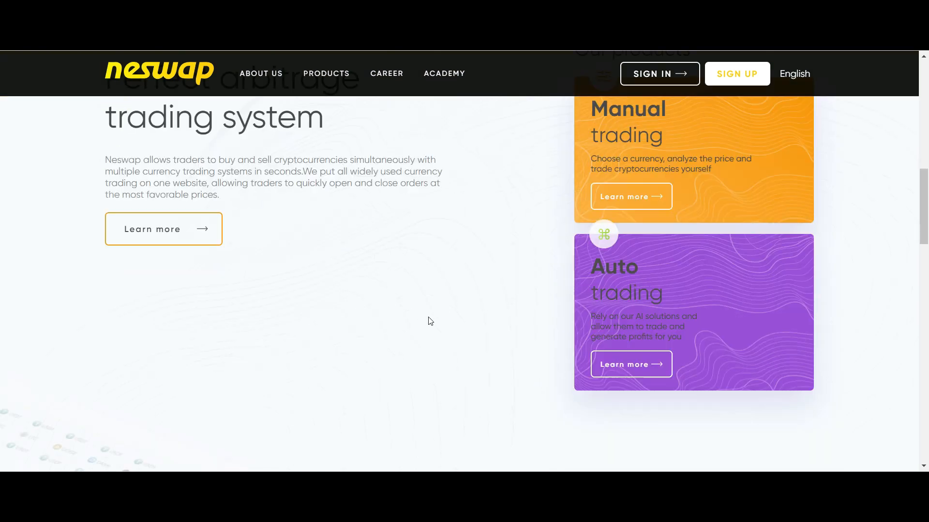
pyautogui.scroll(-3)
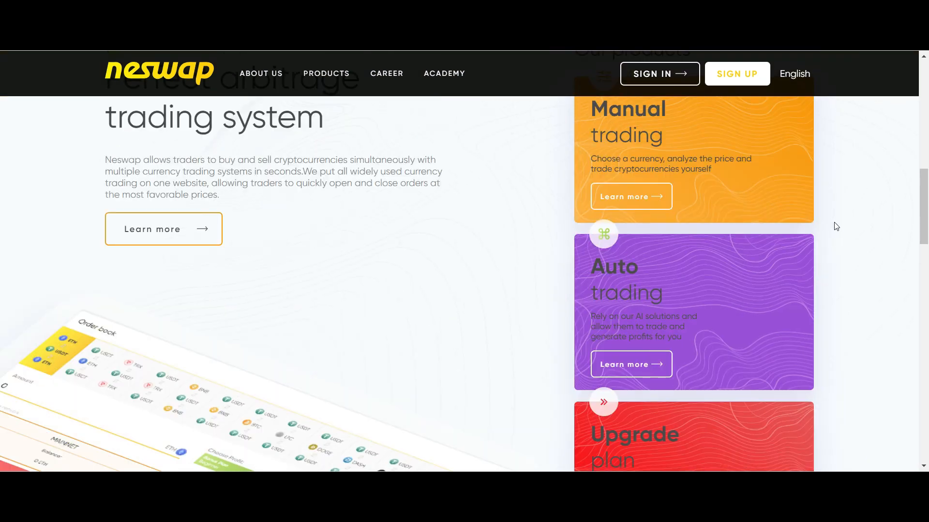
pyautogui.moveTo(861, 254)
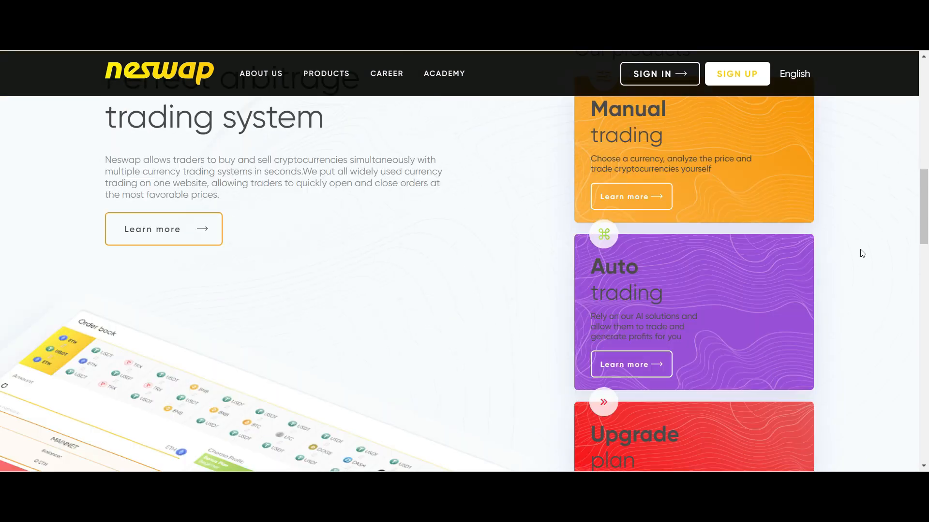
pyautogui.scroll(-3)
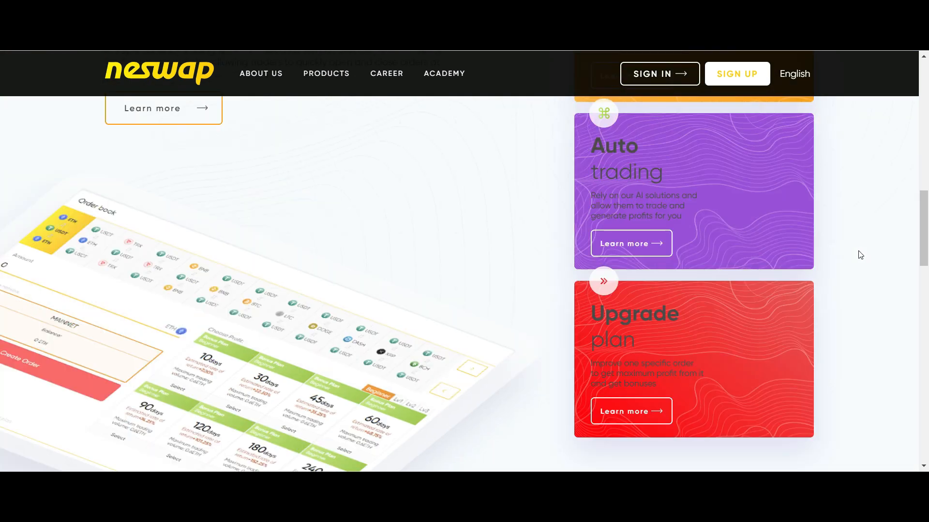
pyautogui.scroll(3)
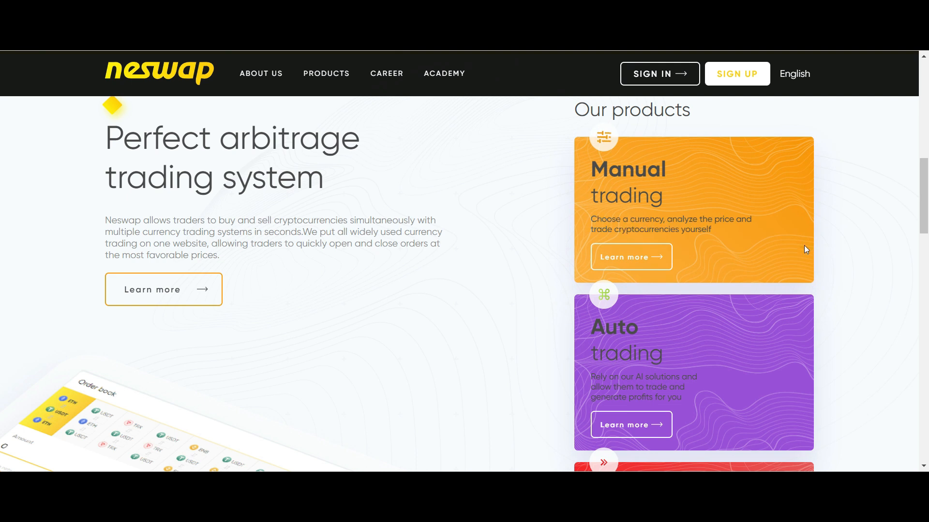
pyautogui.moveTo(784, 247)
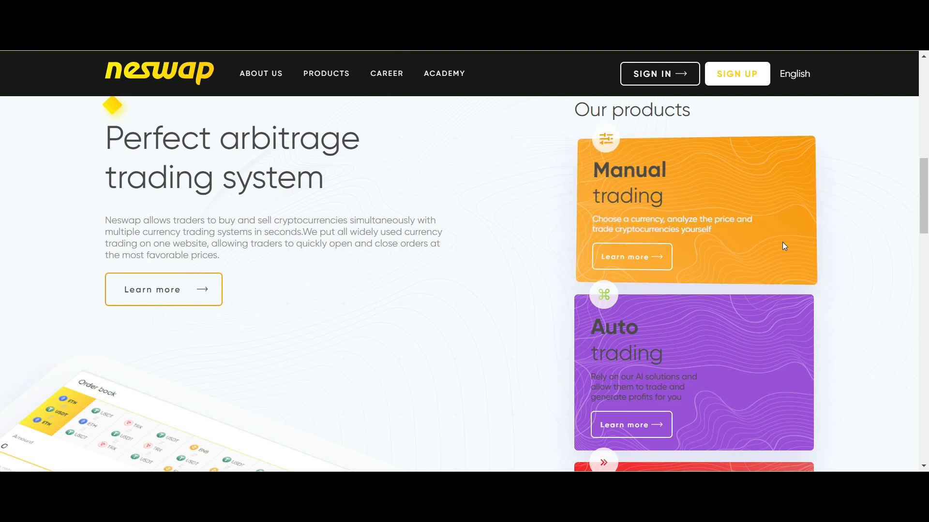
pyautogui.scroll(-3)
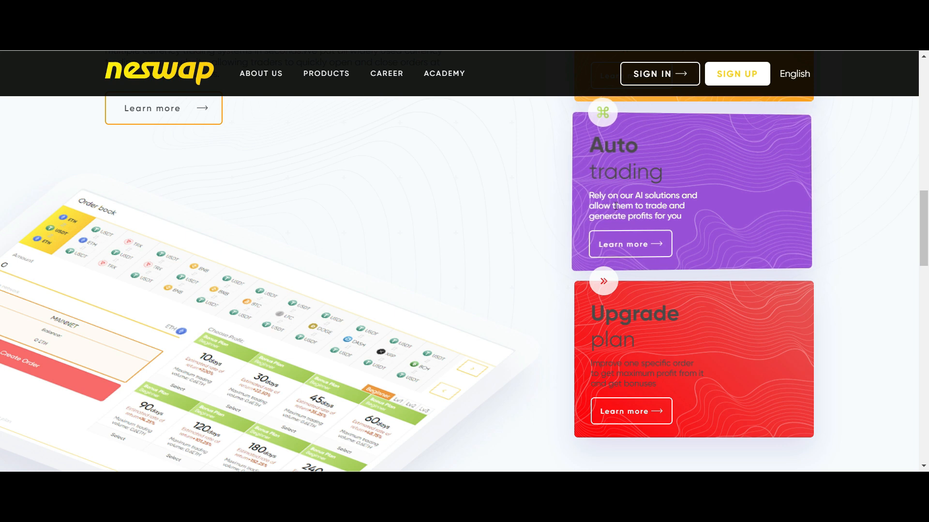
pyautogui.moveTo(780, 225)
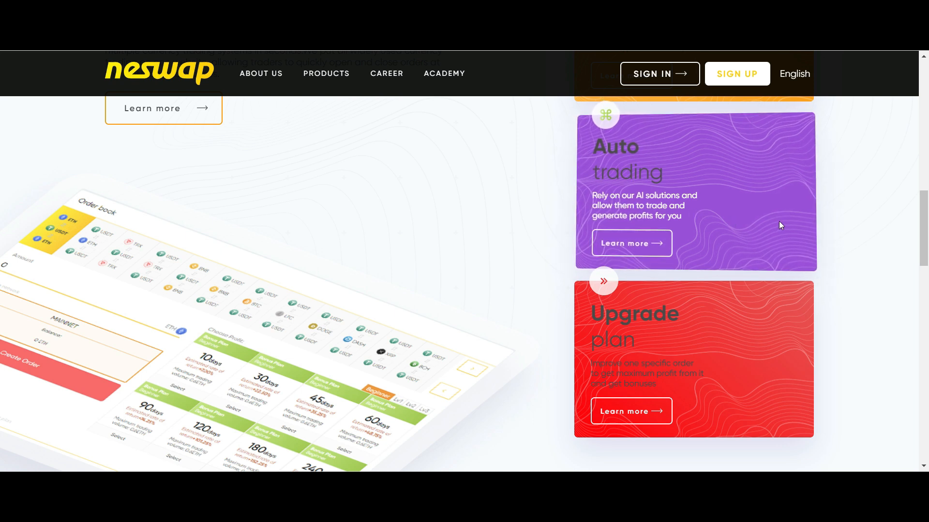
pyautogui.scroll(-3)
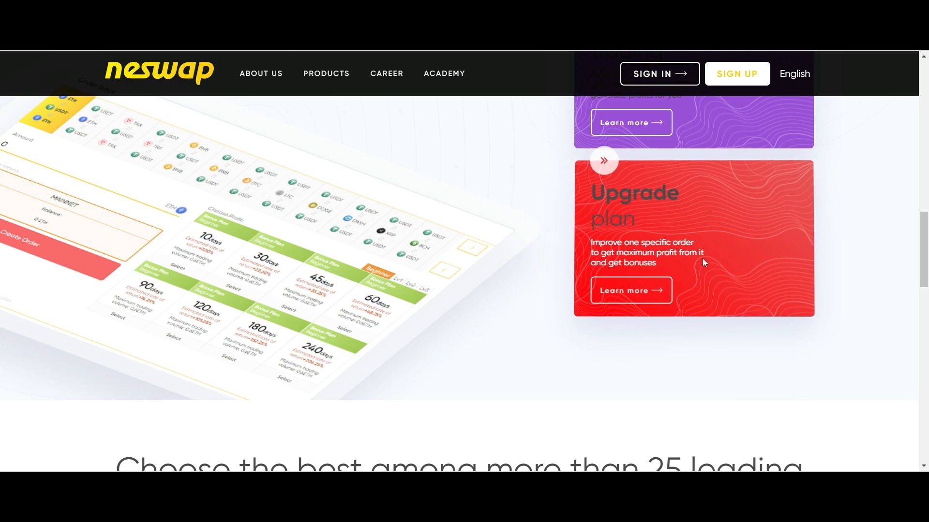
pyautogui.moveTo(662, 212)
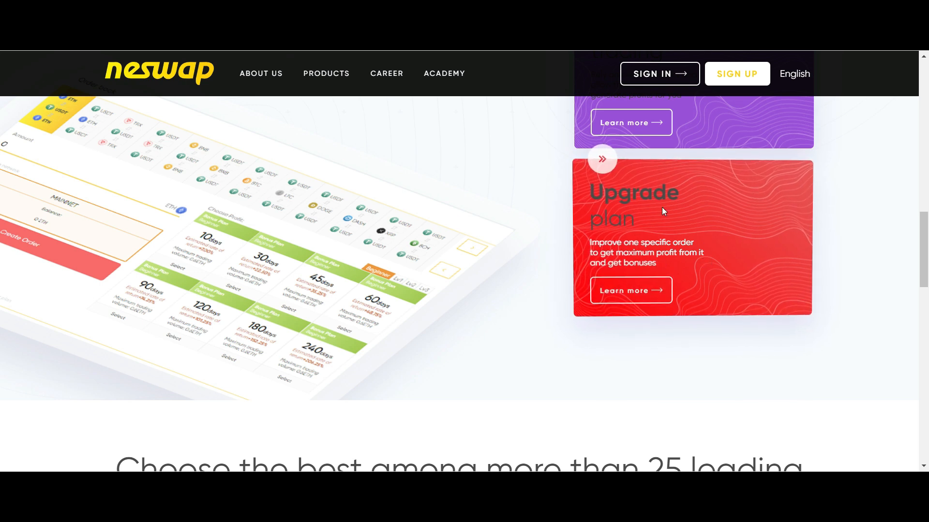
pyautogui.scroll(-3)
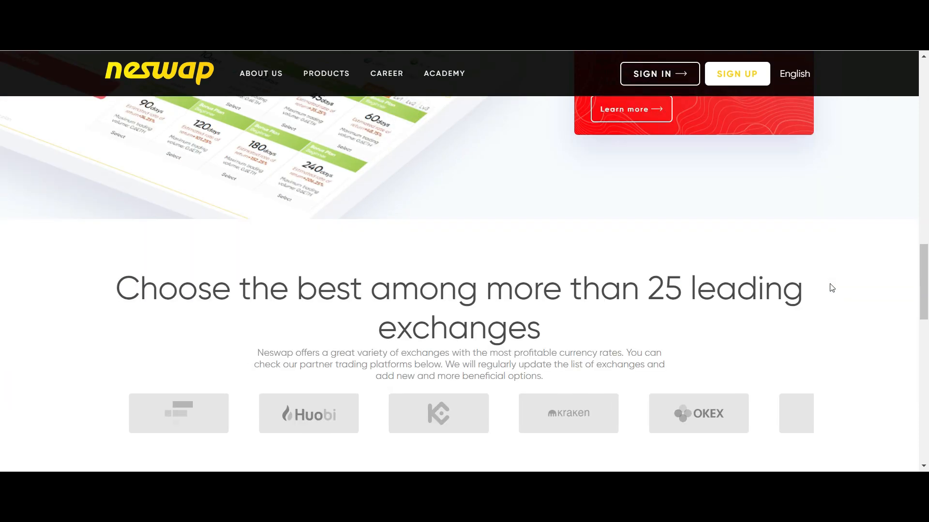
pyautogui.scroll(-3)
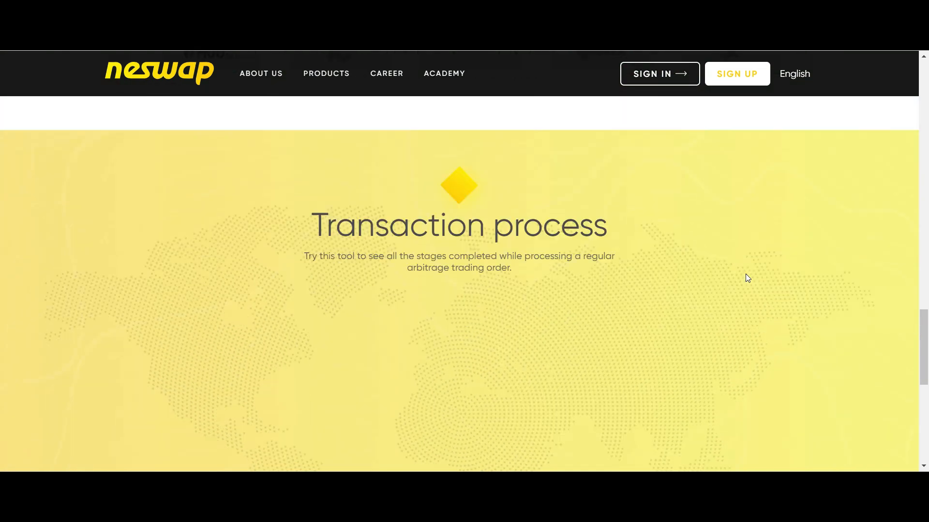
pyautogui.scroll(-3)
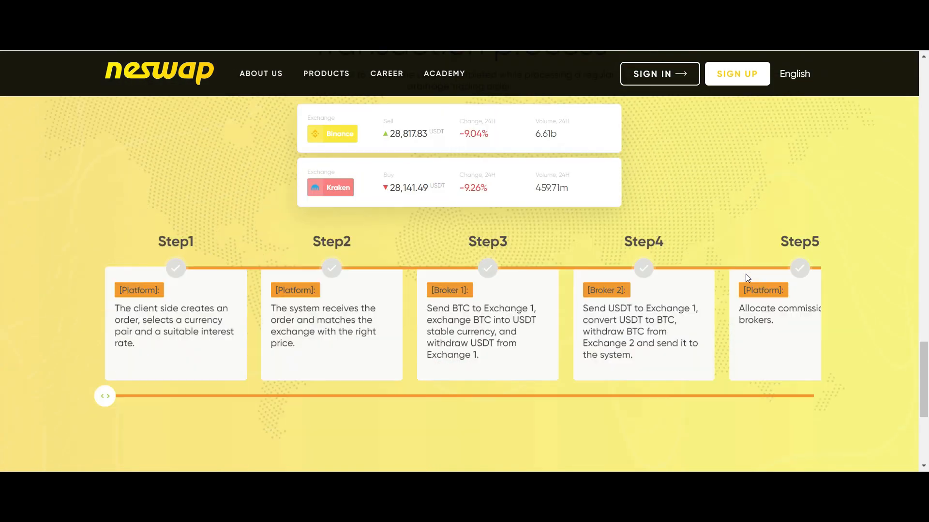
pyautogui.scroll(-3)
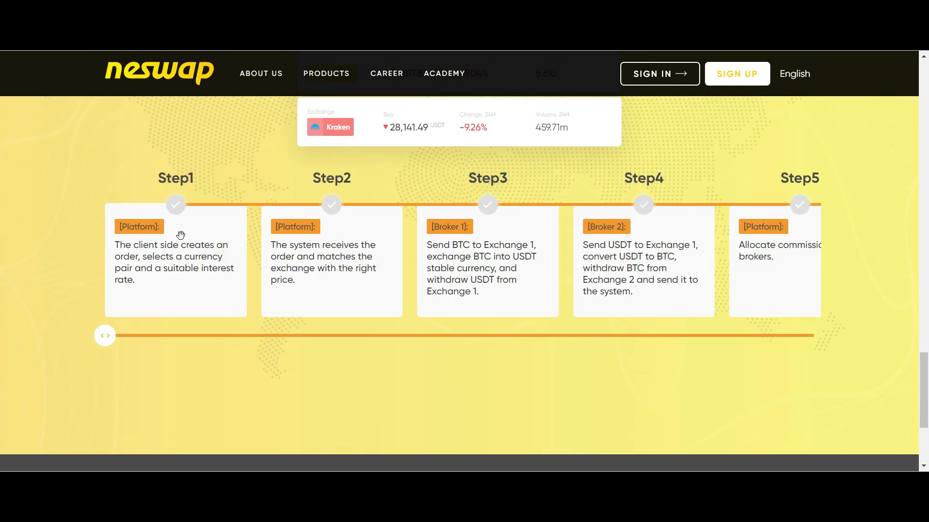
pyautogui.moveTo(413, 328)
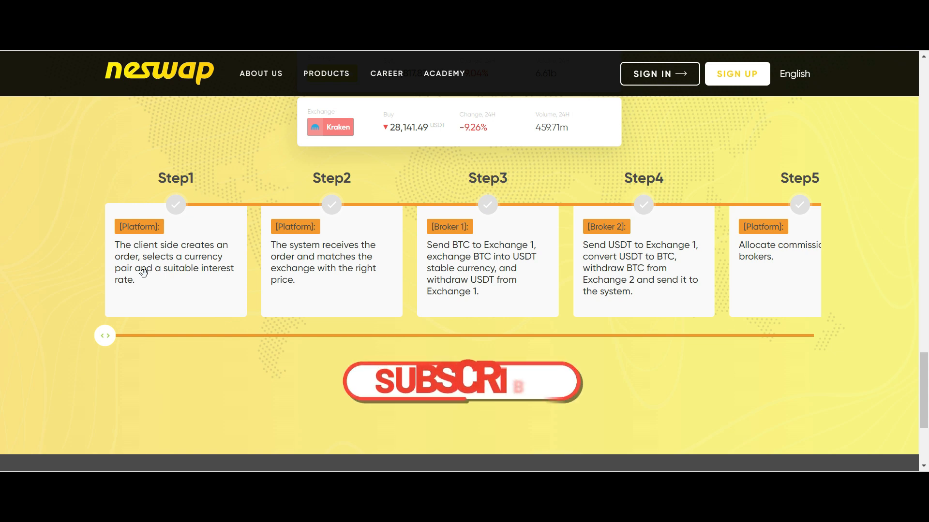
pyautogui.click(462, 382)
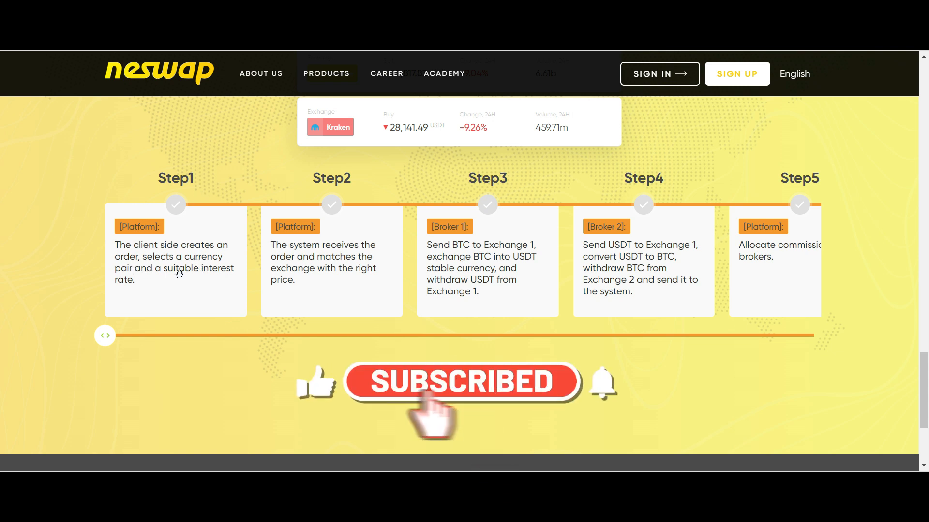
# - Bring up the Sign Up form and focus its Password field
pyautogui.click(737, 74)
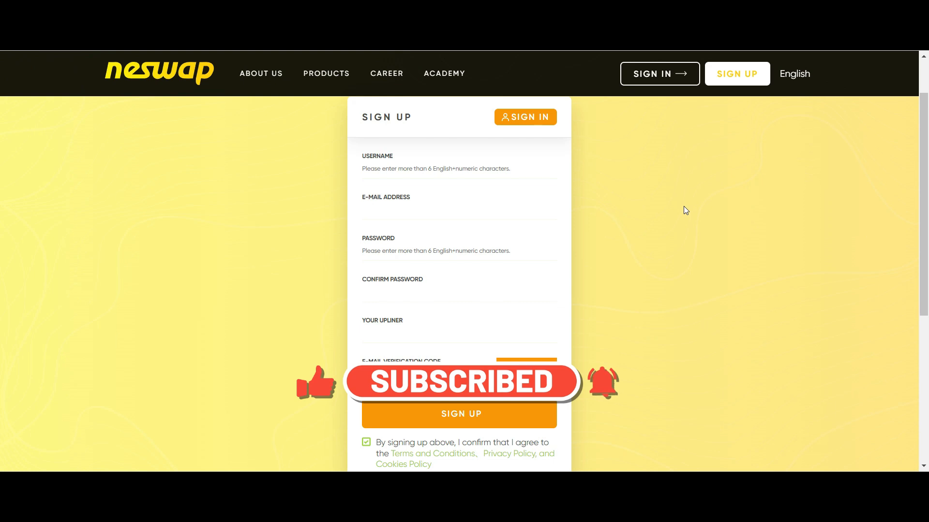
pyautogui.moveTo(379, 184)
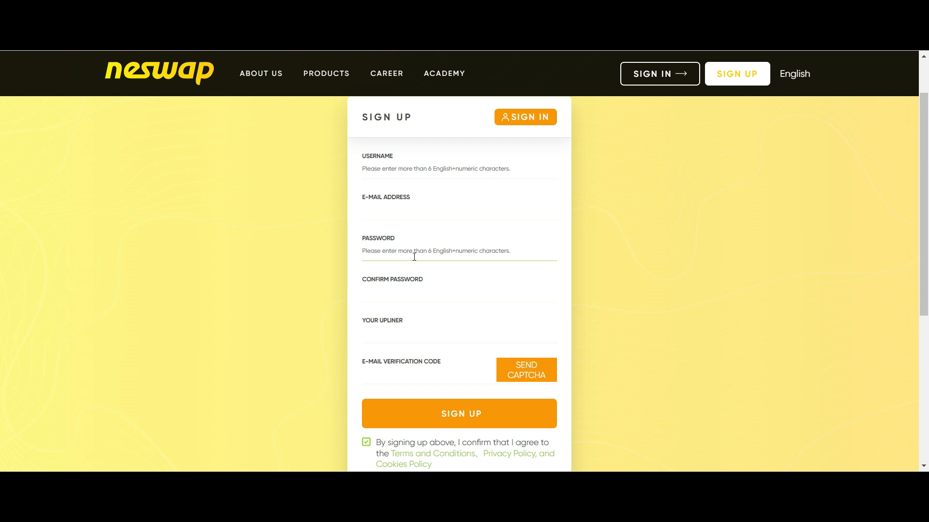
pyautogui.click(391, 291)
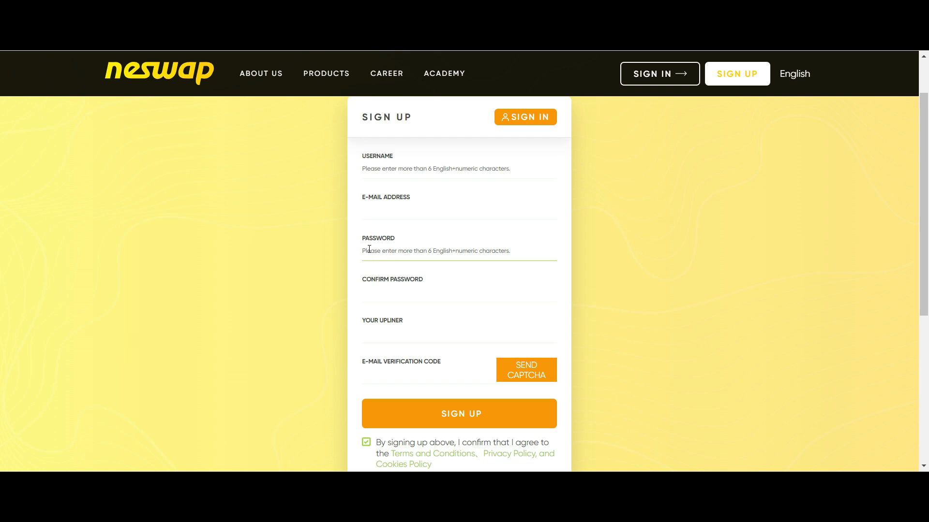
pyautogui.moveTo(426, 252)
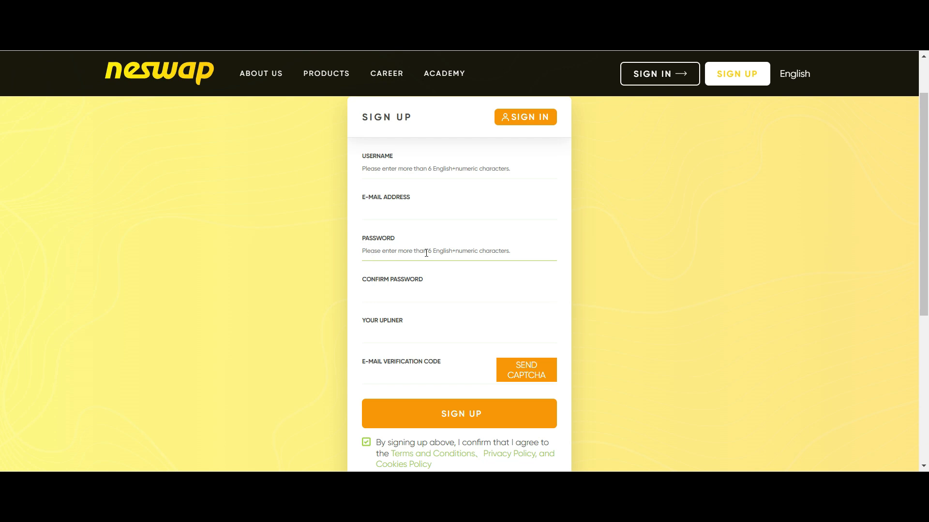
pyautogui.moveTo(430, 252)
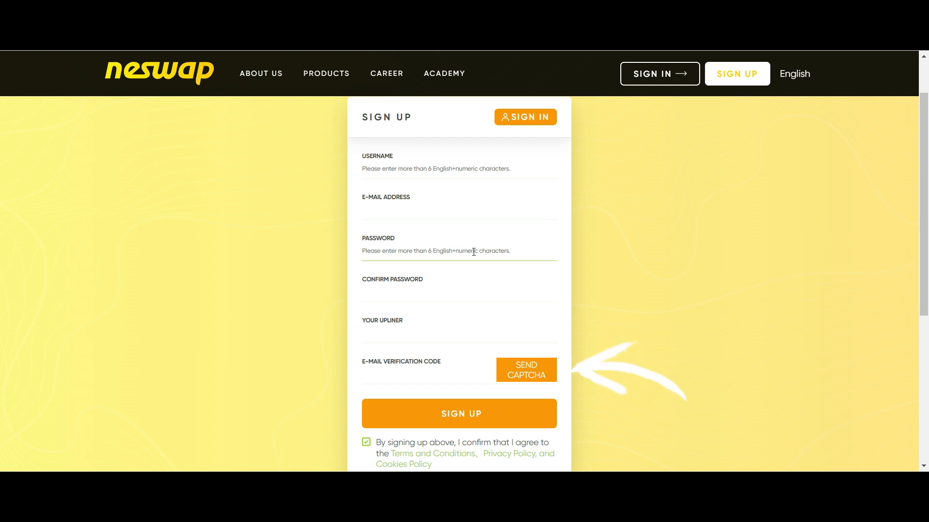
pyautogui.moveTo(451, 251)
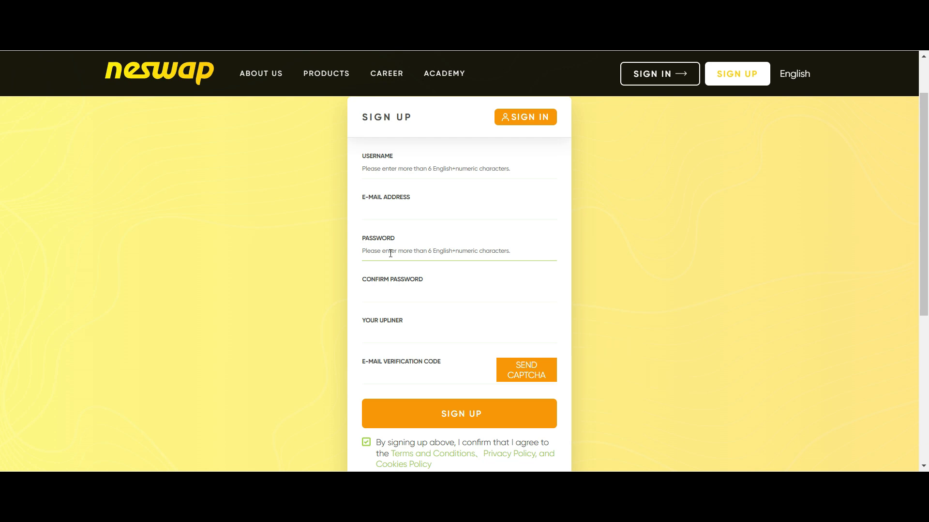
pyautogui.moveTo(512, 249)
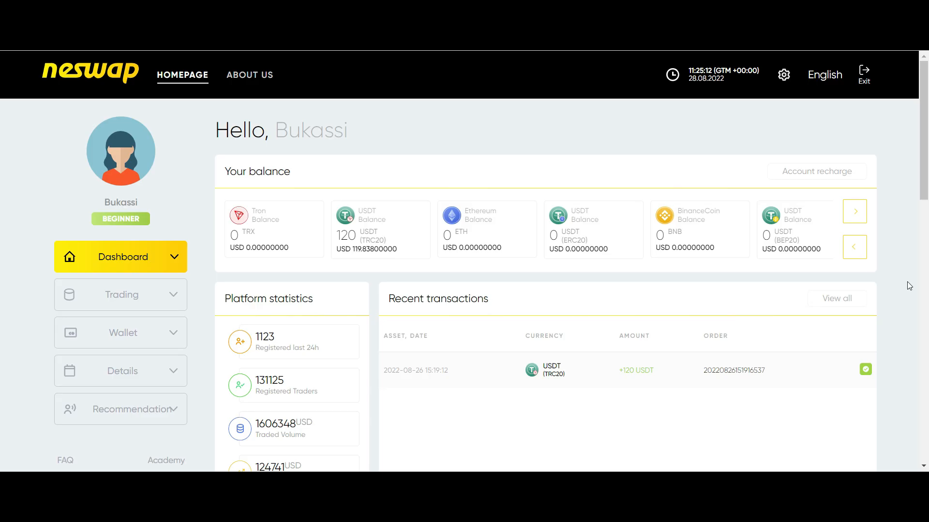
pyautogui.moveTo(105, 211)
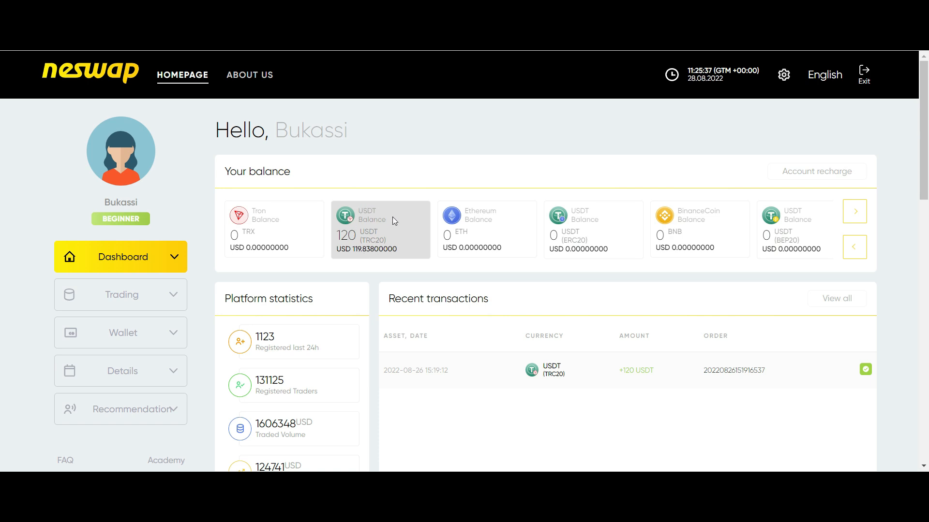
pyautogui.moveTo(355, 225)
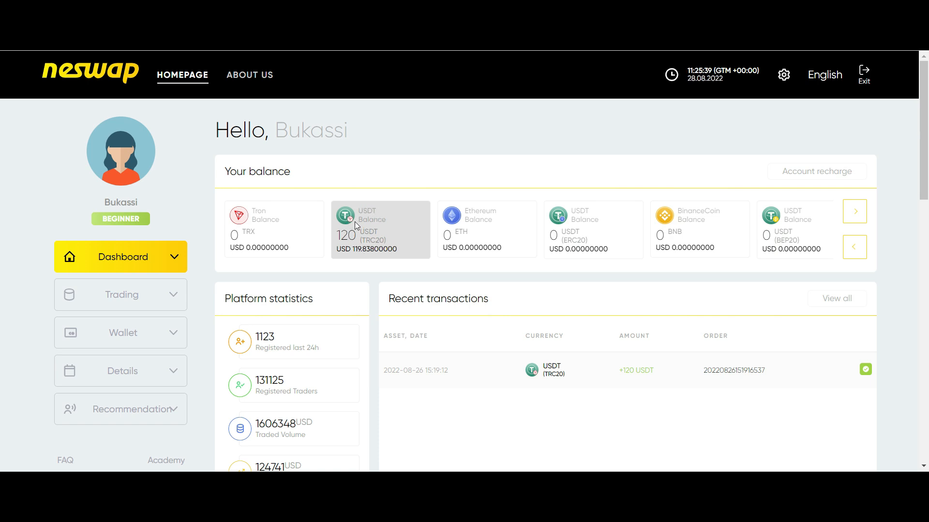
pyautogui.moveTo(386, 182)
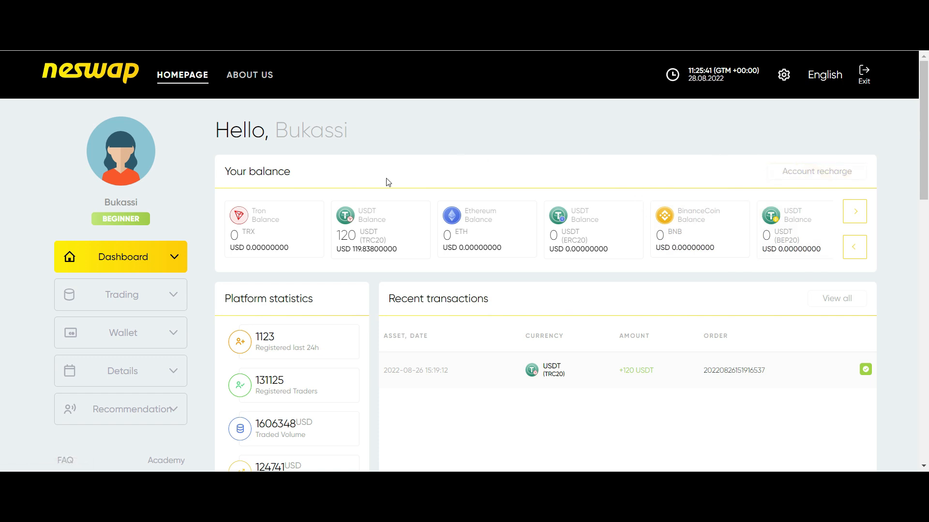
pyautogui.moveTo(922, 205)
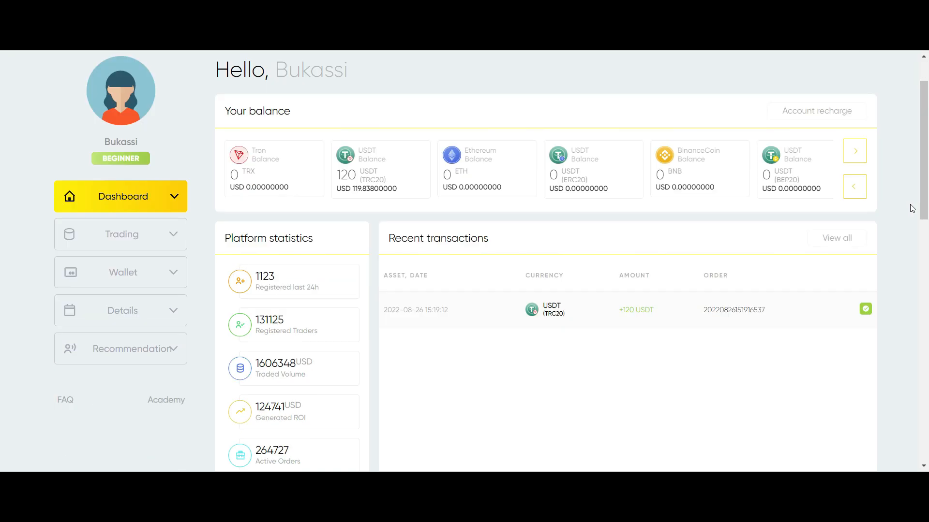
# - Scroll the dashboard down to Opened orders to confirm the 120 USDT deposit, then back to the top
pyautogui.scroll(-3)
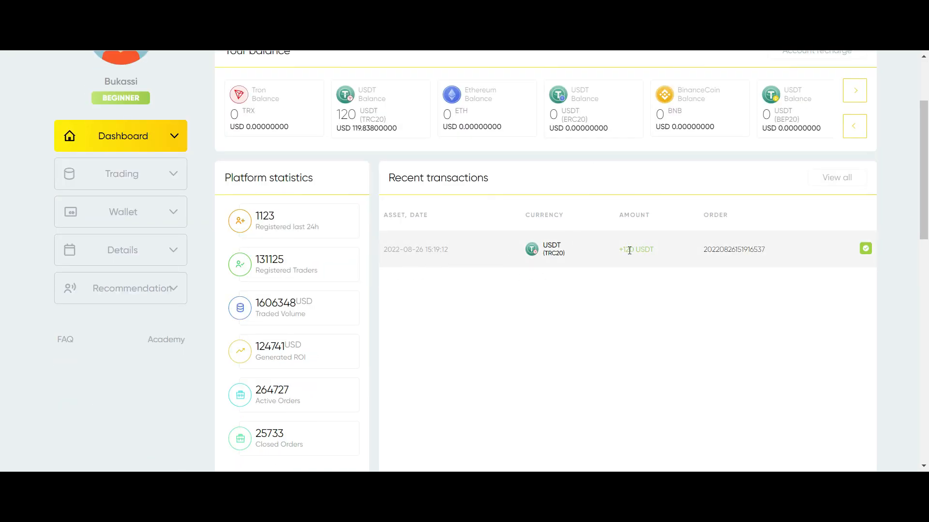
pyautogui.scroll(-3)
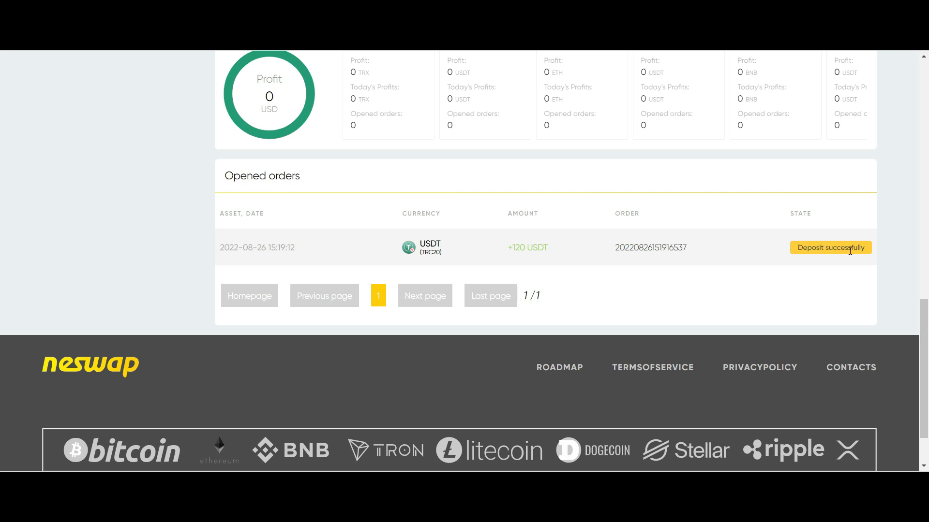
pyautogui.scroll(3)
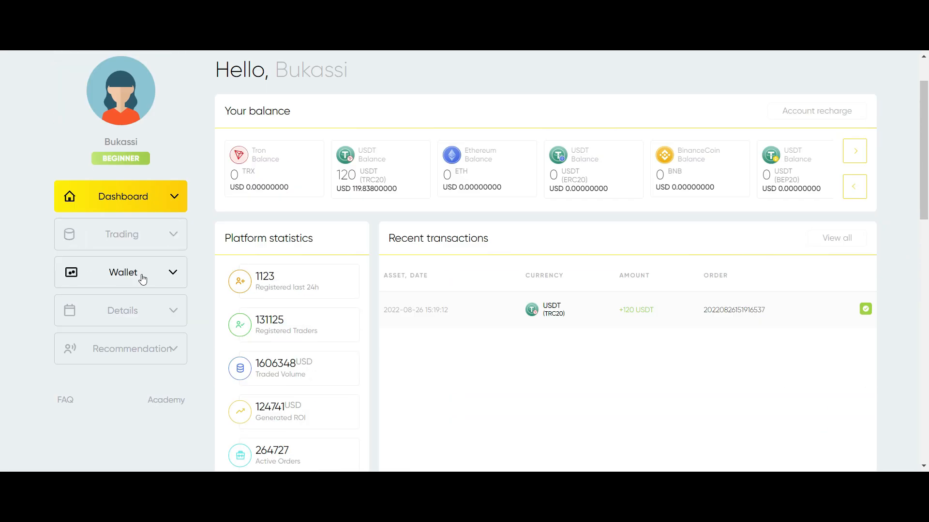
# - Request a 1000 USDT TRC20 account recharge and copy the generated deposit address
pyautogui.click(123, 273)
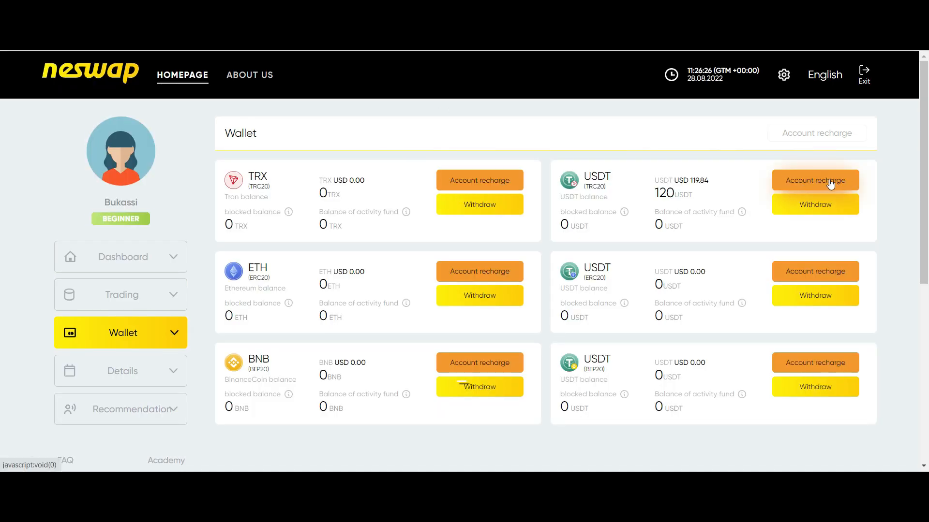
pyautogui.click(815, 179)
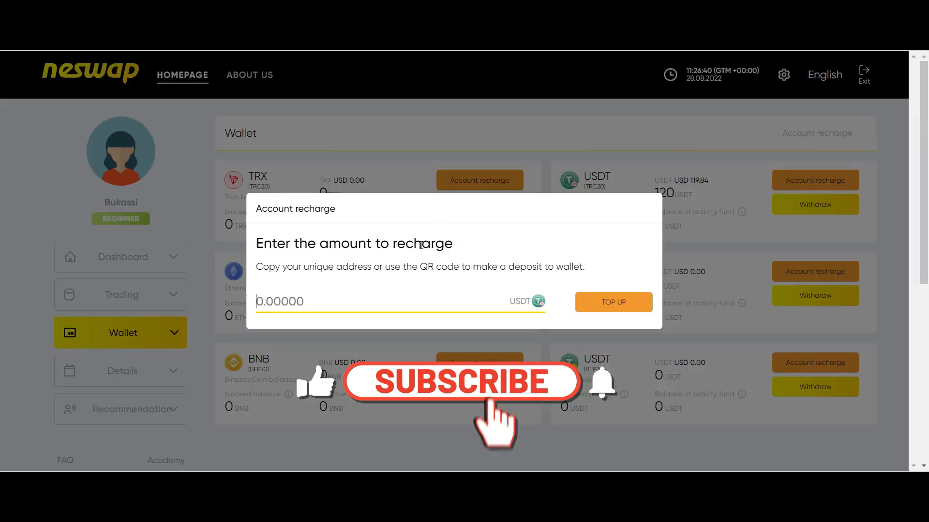
pyautogui.write('1000')
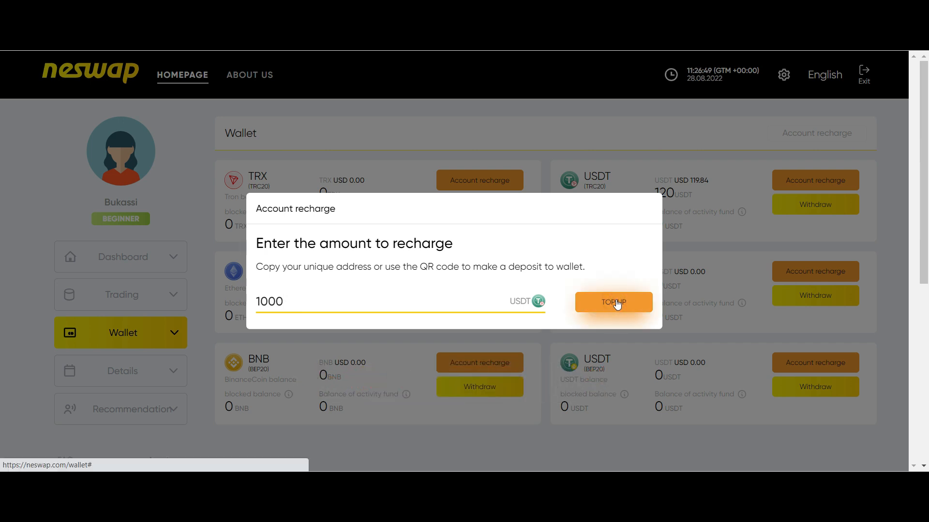
pyautogui.click(613, 302)
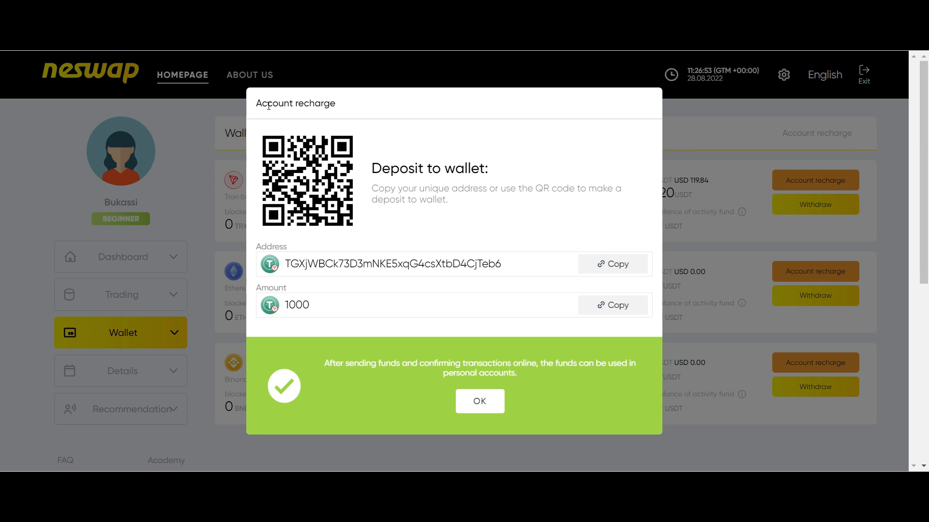
pyautogui.click(612, 264)
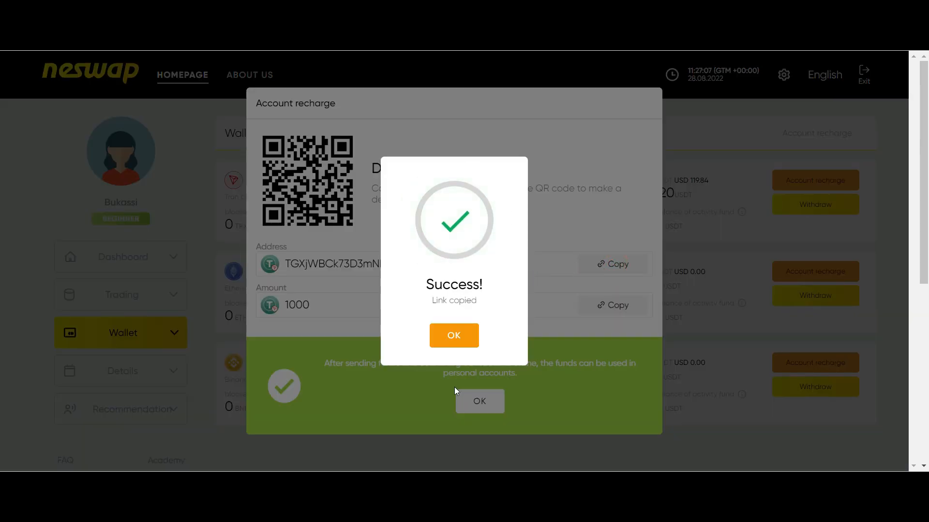
pyautogui.click(452, 336)
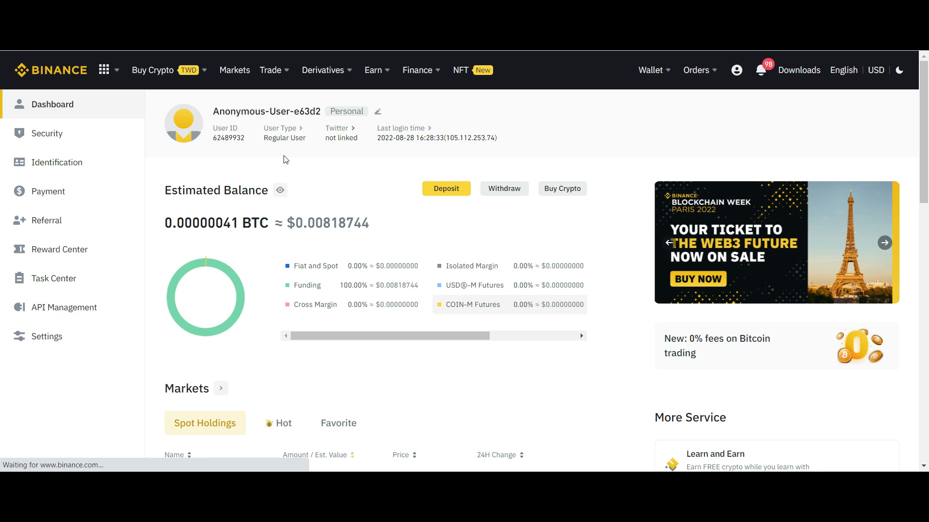
# - Fill a Binance USDT withdrawal with the Neswap address on the TRX Tron (TRC20) network
pyautogui.click(504, 189)
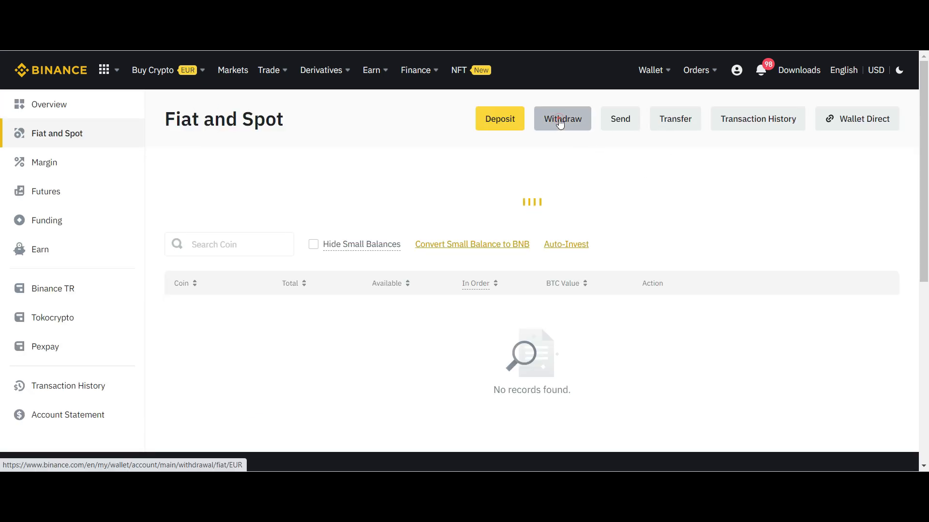
pyautogui.click(561, 118)
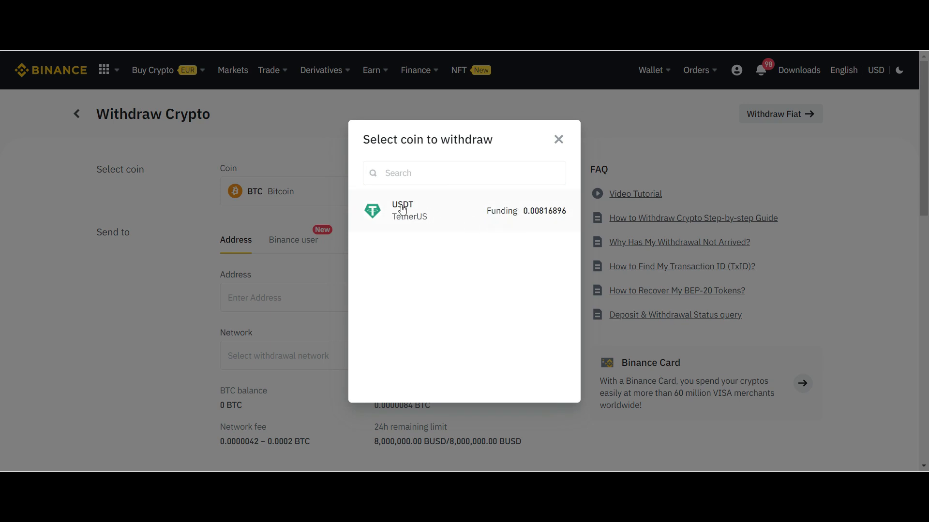
pyautogui.click(415, 211)
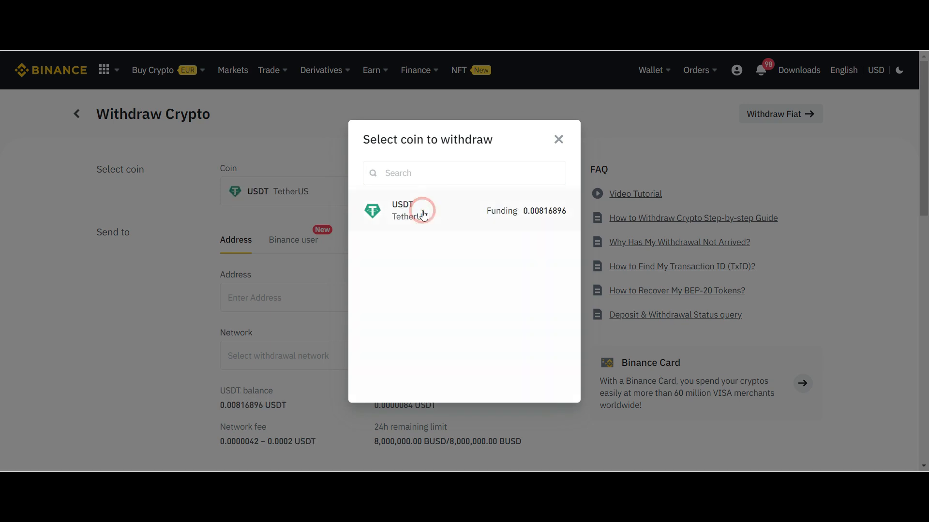
pyautogui.click(401, 210)
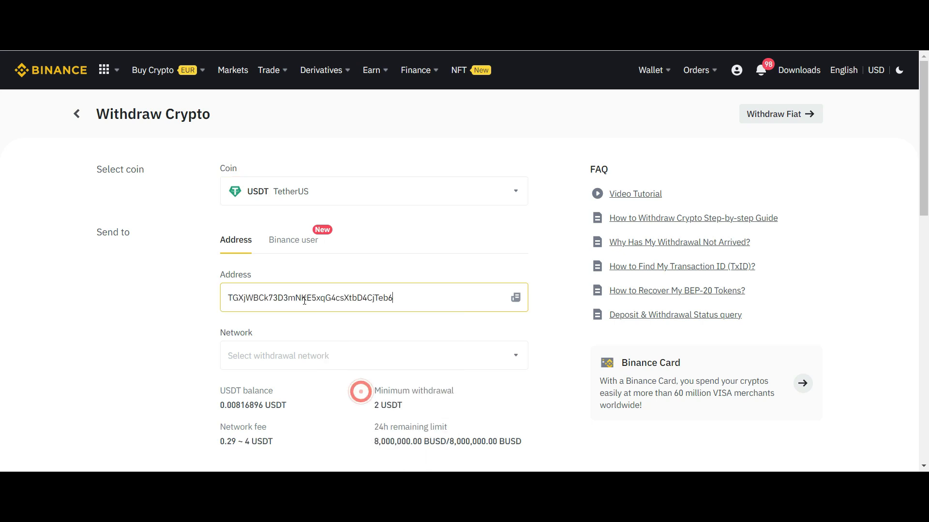
pyautogui.click(373, 355)
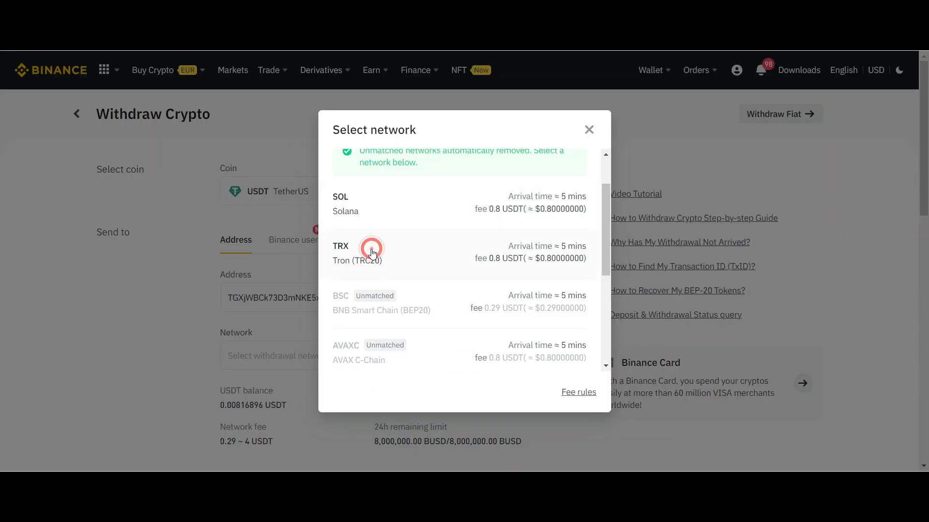
pyautogui.click(371, 249)
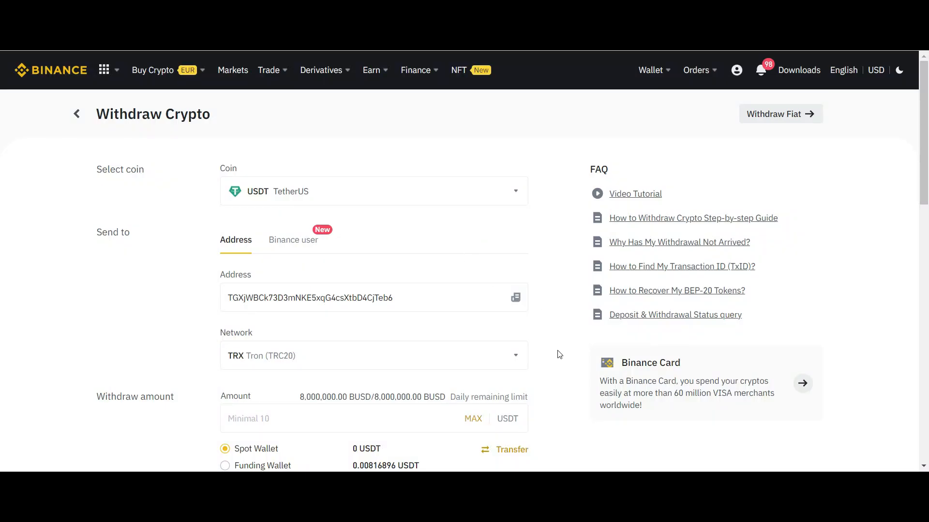
pyautogui.scroll(-3)
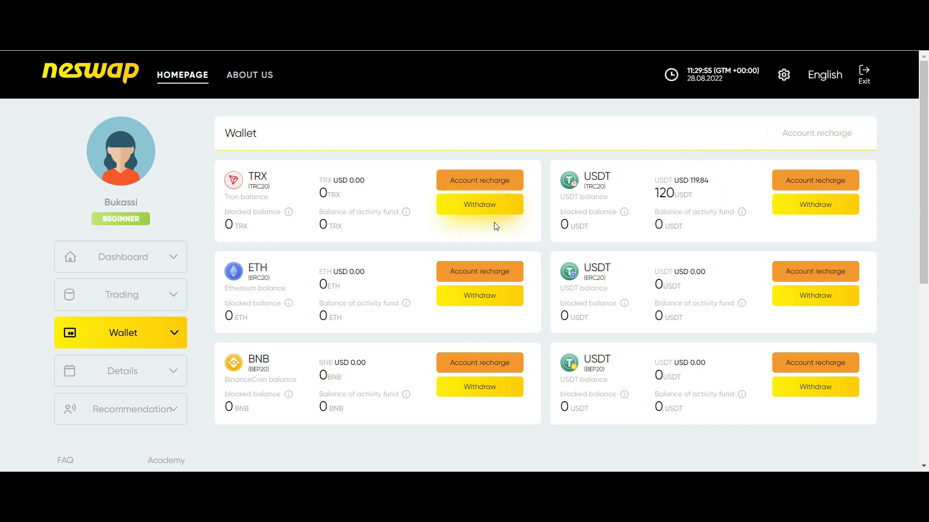
pyautogui.moveTo(814, 181)
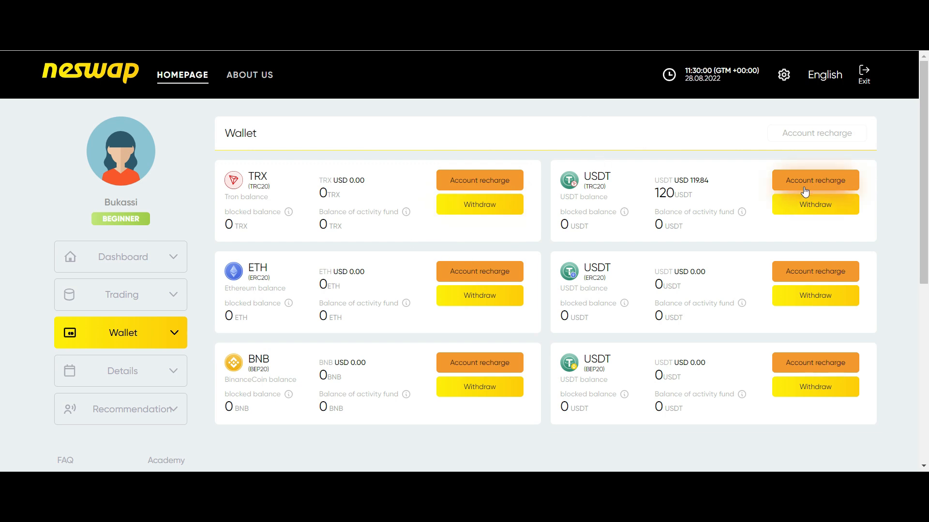
# - Start a withdrawal from the USDT (TRC20) wallet card holding 120 USDT
pyautogui.click(815, 204)
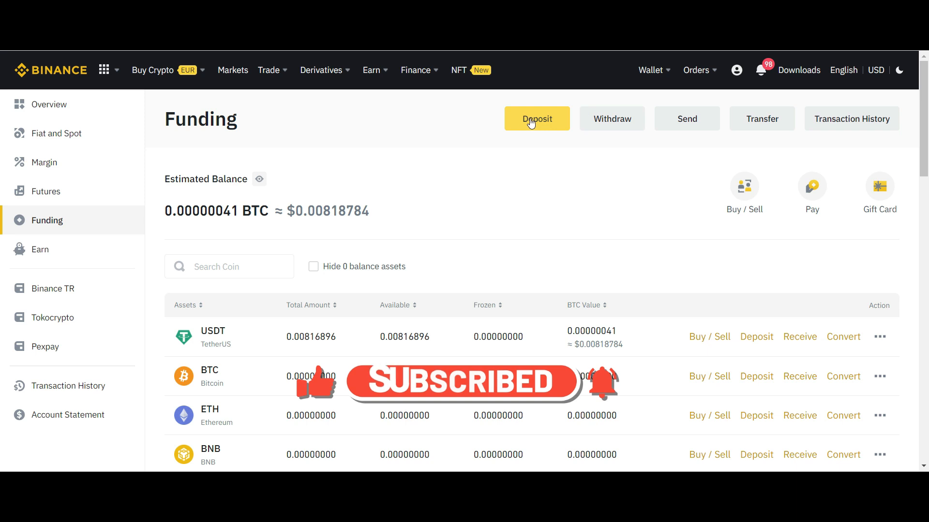
# - Show Binance's USDT deposit address on TRX Tron (TRC20) and copy it
pyautogui.click(536, 118)
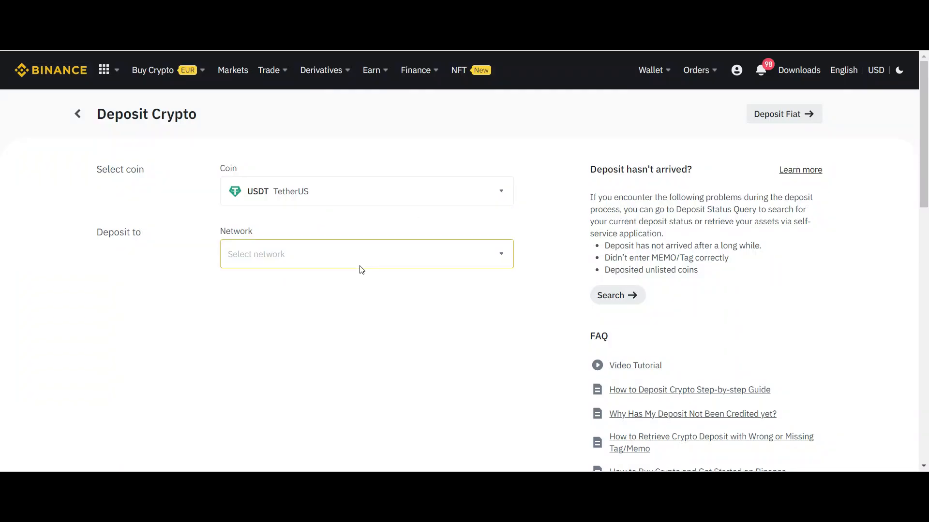
pyautogui.click(366, 254)
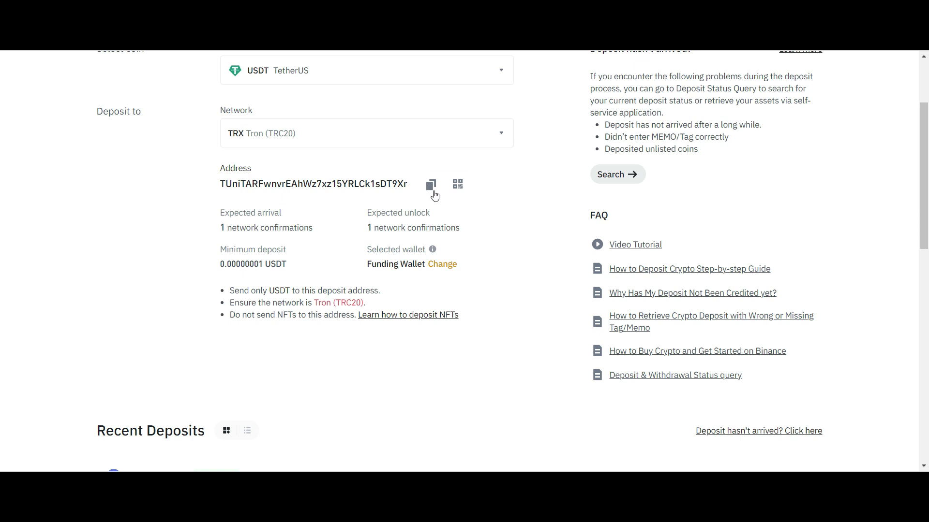
pyautogui.click(430, 184)
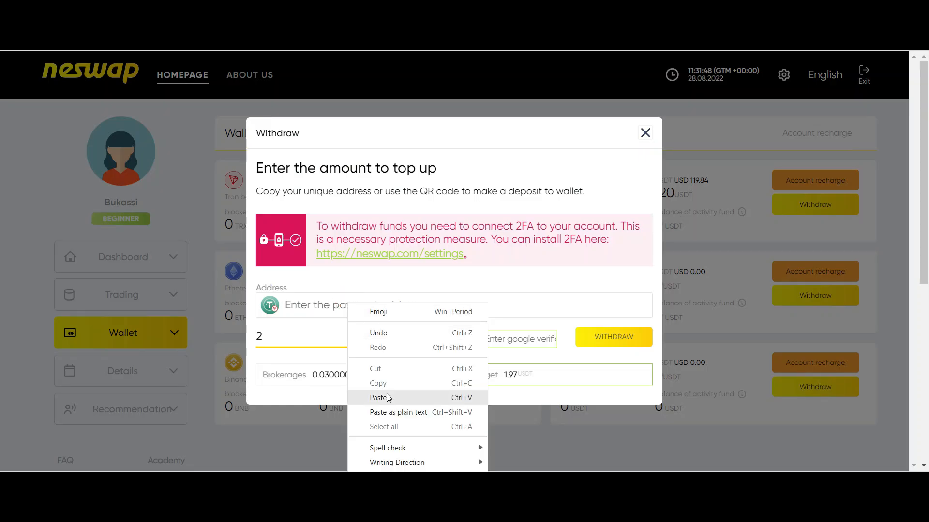
pyautogui.click(379, 398)
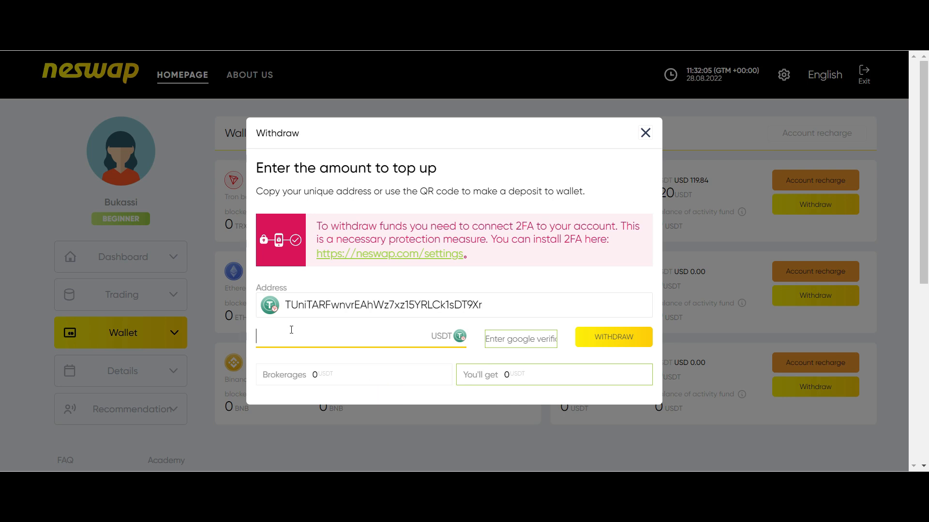
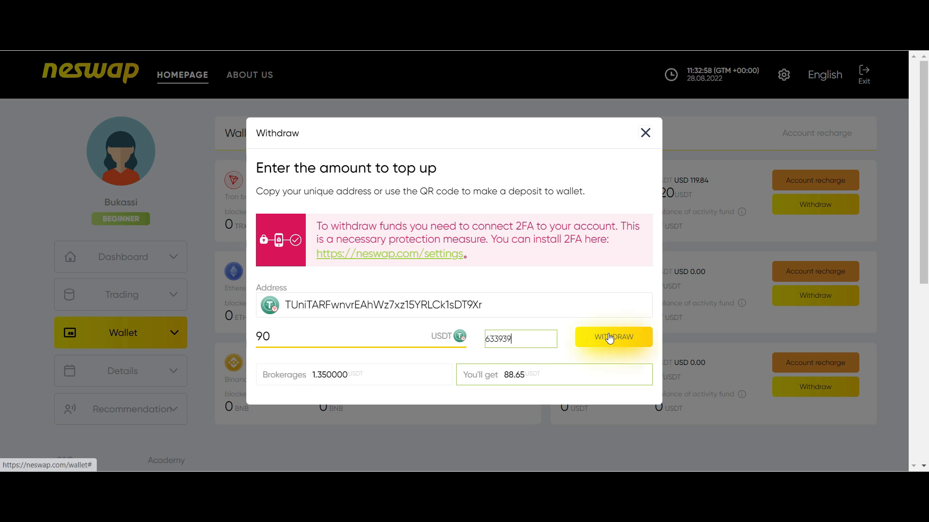
pyautogui.click(614, 336)
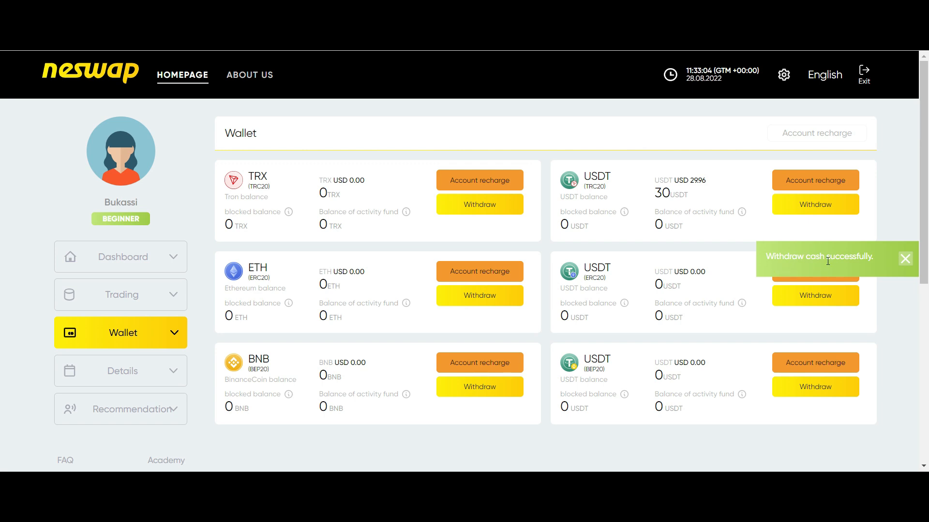
# - Dismiss the withdrawal success notice to return to the dashboard
pyautogui.click(905, 259)
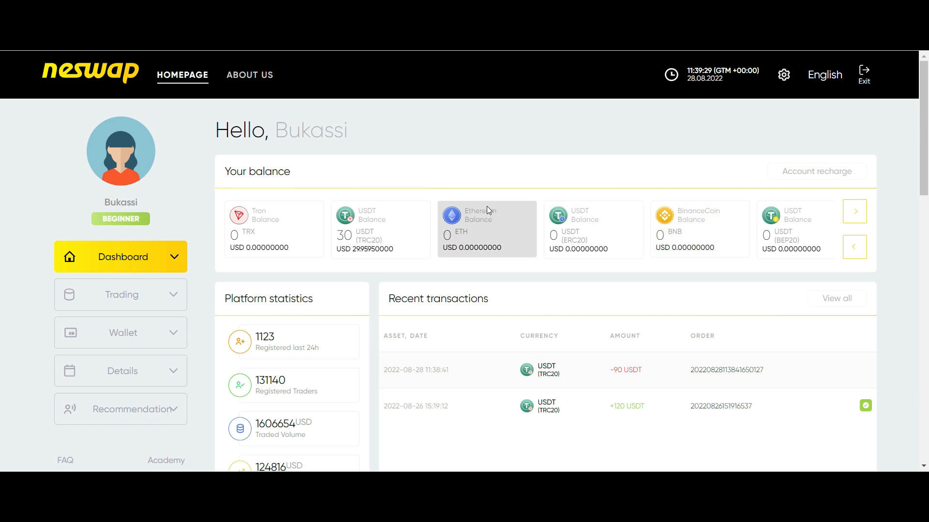
pyautogui.moveTo(467, 194)
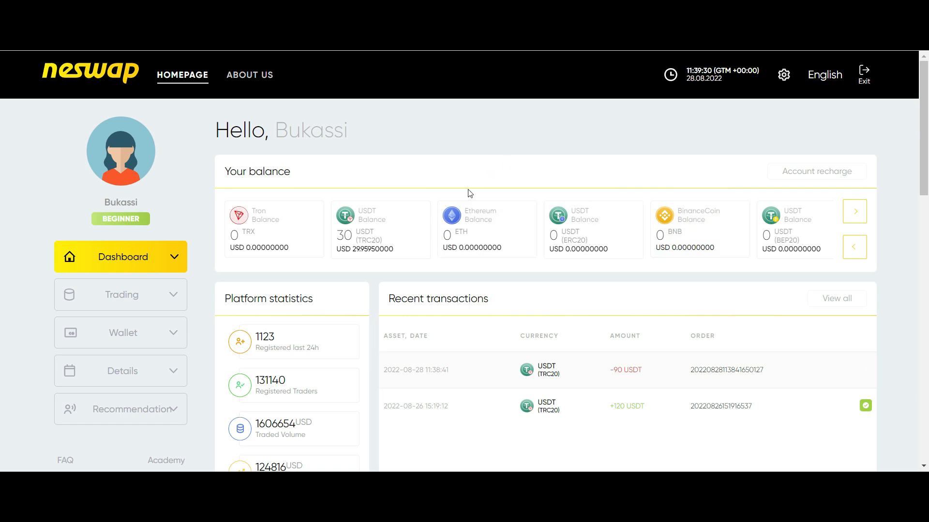
pyautogui.moveTo(360, 197)
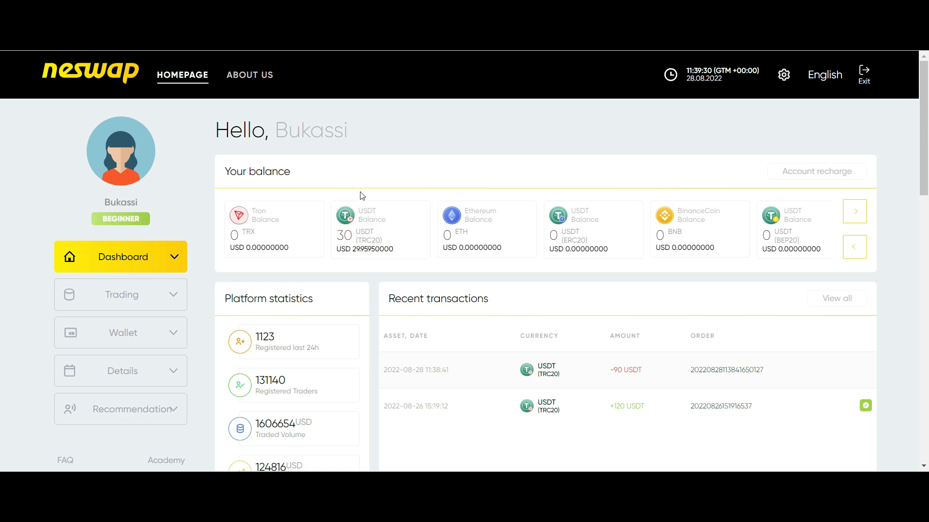
pyautogui.moveTo(405, 245)
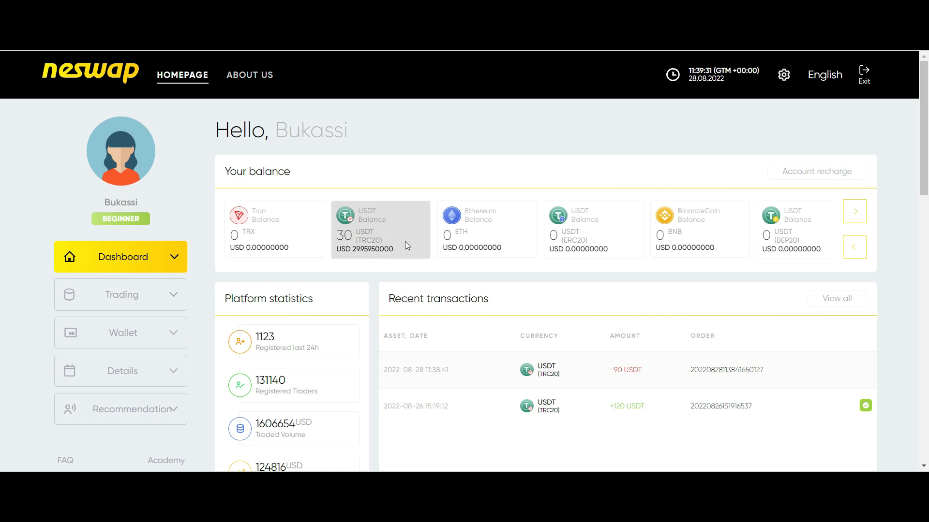
pyautogui.moveTo(330, 235)
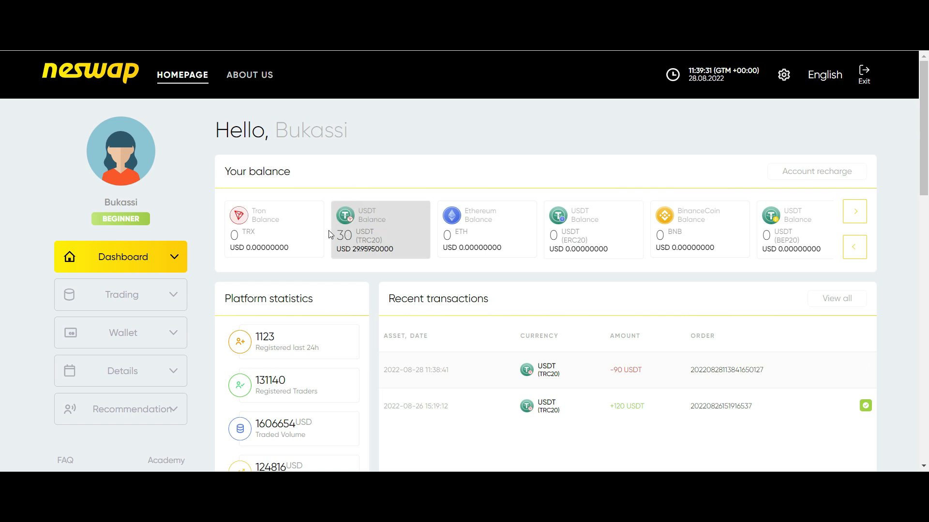
pyautogui.moveTo(387, 220)
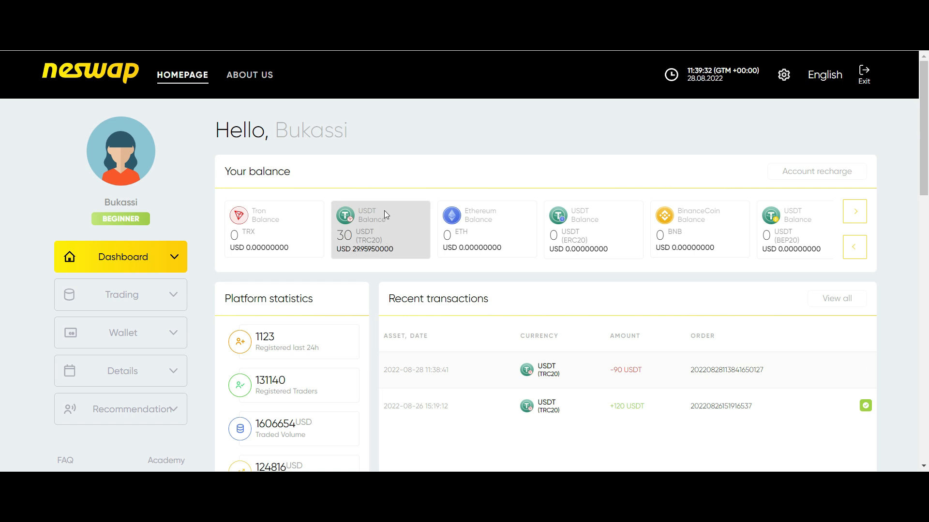
pyautogui.moveTo(572, 133)
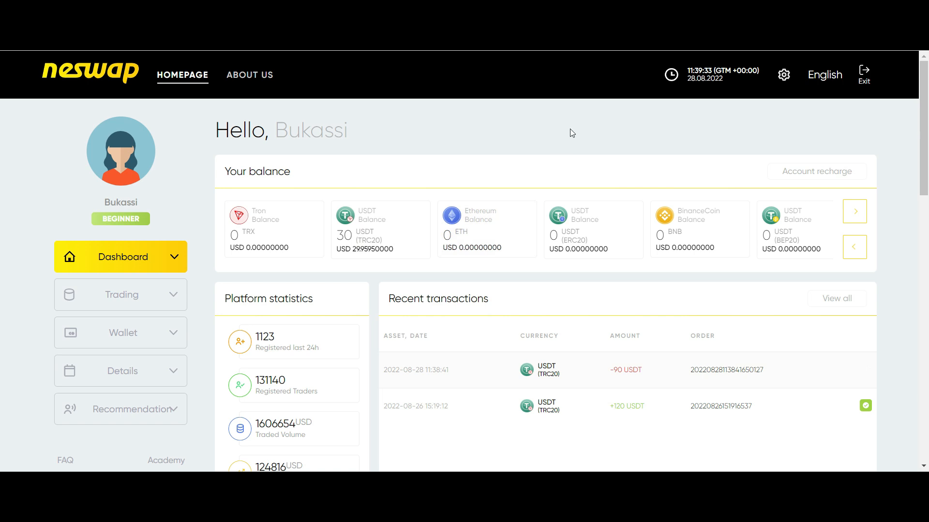
pyautogui.moveTo(405, 270)
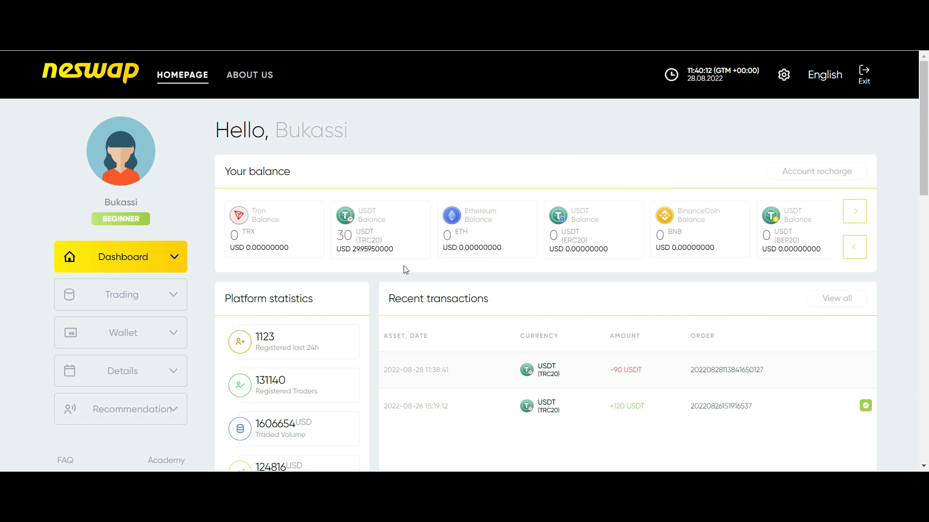
# - Create the 0.1 ETH manual Bonus Plan order, check Manual orders, and switch to Auto mode
pyautogui.click(120, 294)
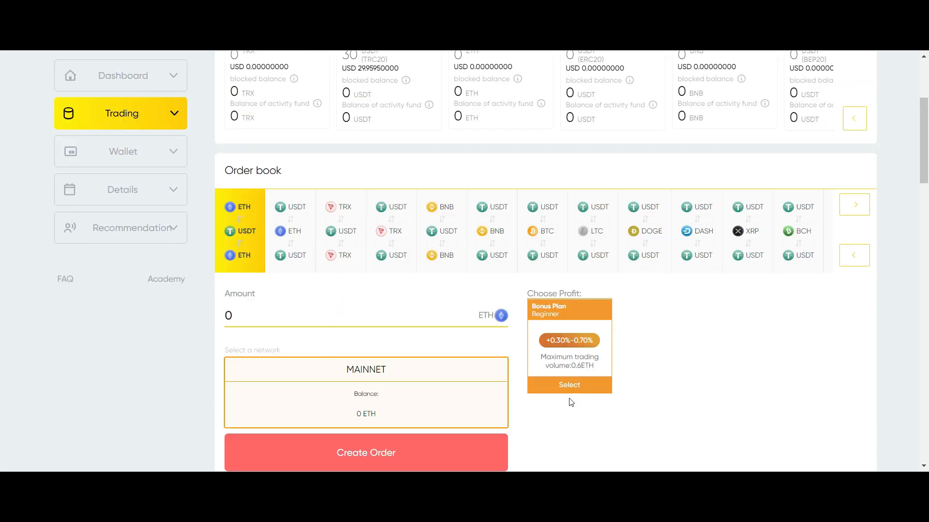
pyautogui.scroll(-3)
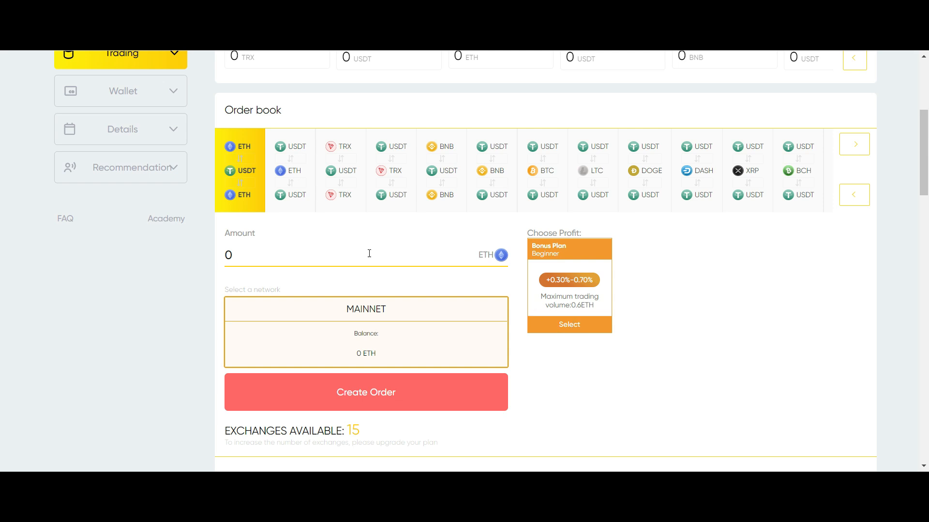
pyautogui.moveTo(365, 392)
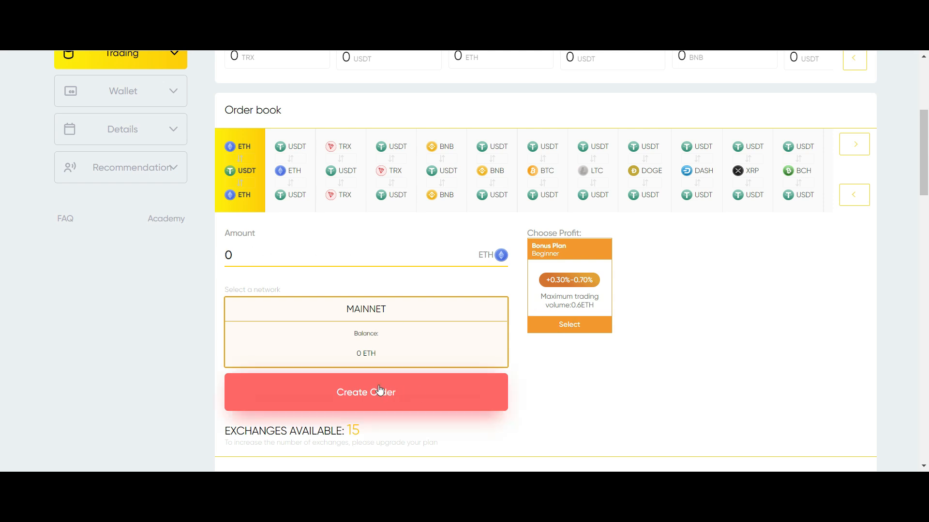
pyautogui.click(365, 392)
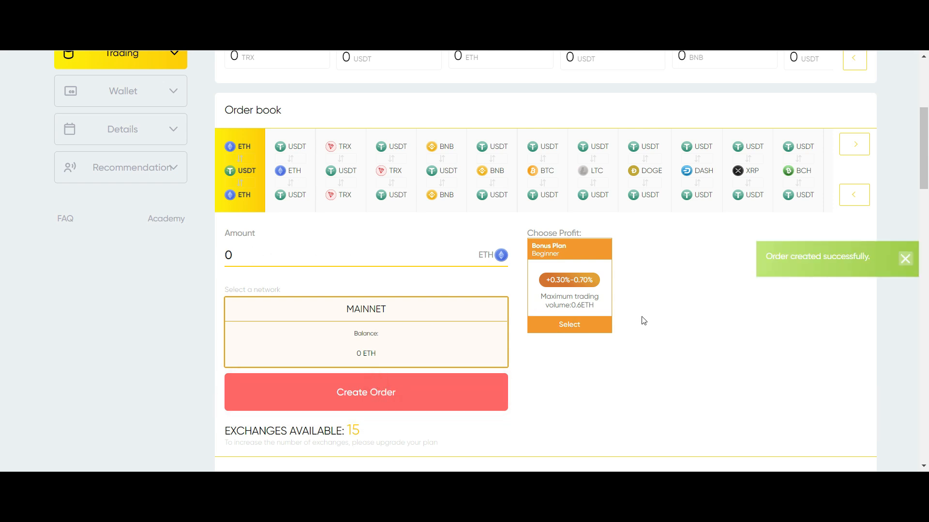
pyautogui.moveTo(866, 260)
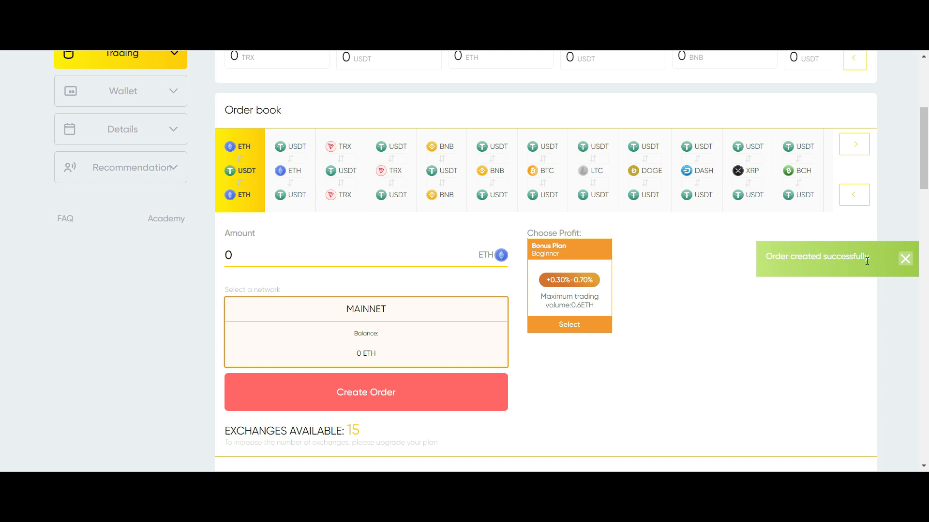
pyautogui.moveTo(688, 318)
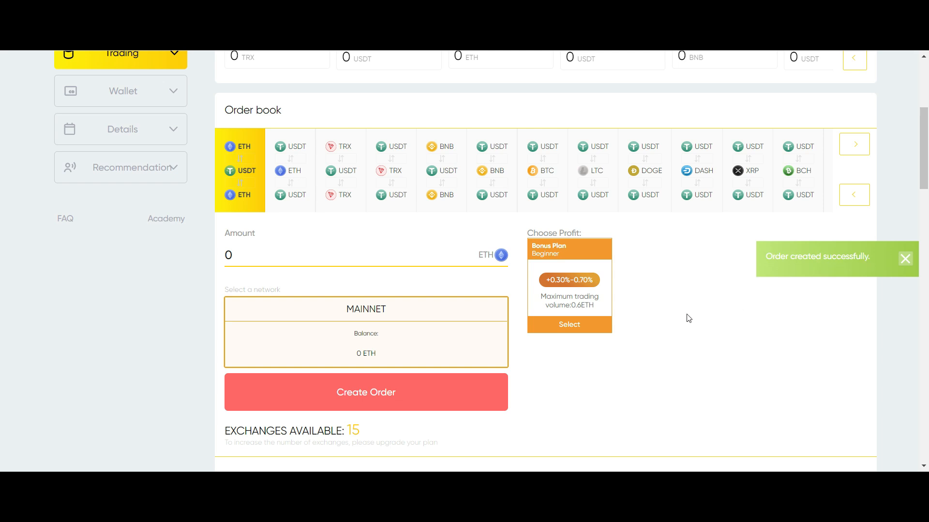
pyautogui.scroll(-3)
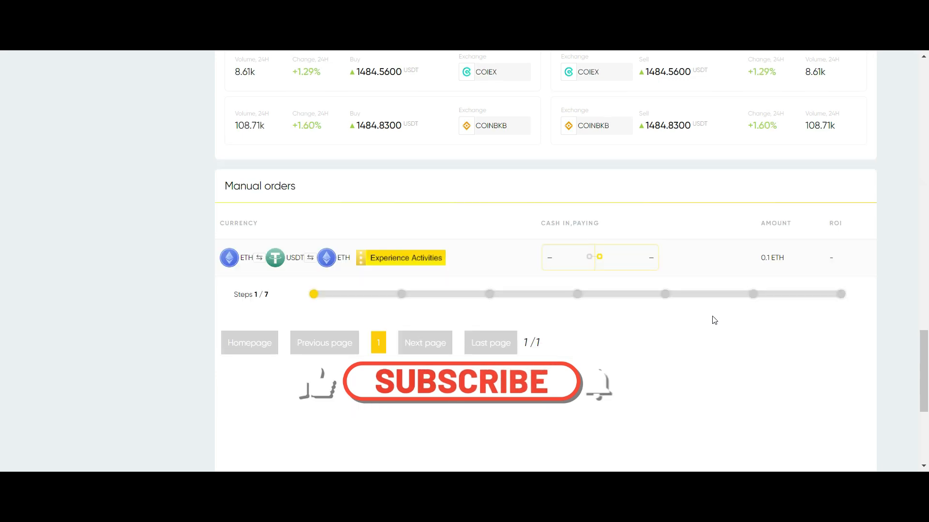
pyautogui.click(462, 382)
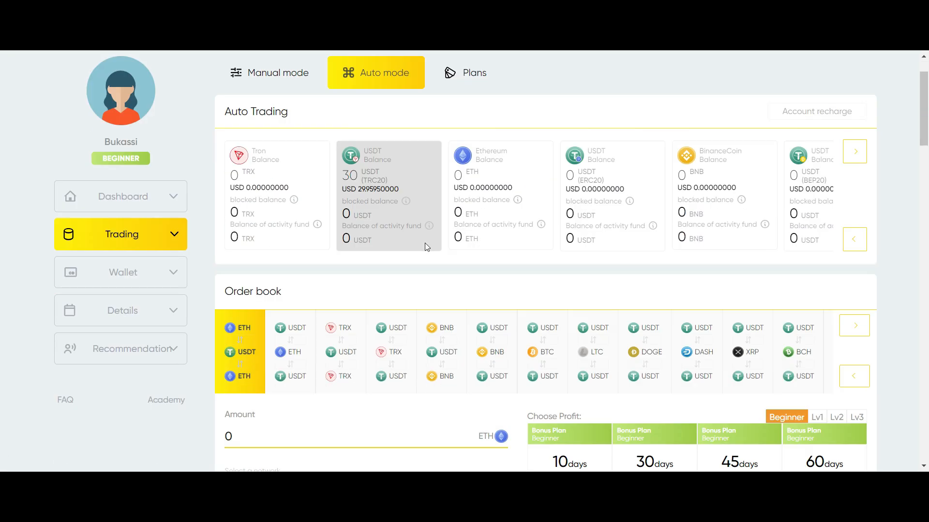
# - Select the 10 days Bonus Plan for 30 USDT on USDT/ETH/USDT and create the auto order
pyautogui.scroll(-3)
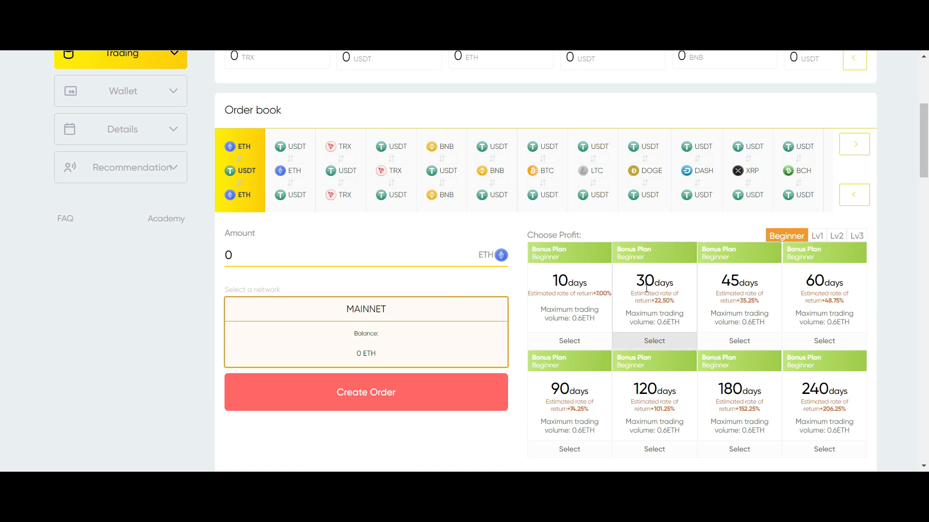
pyautogui.scroll(-3)
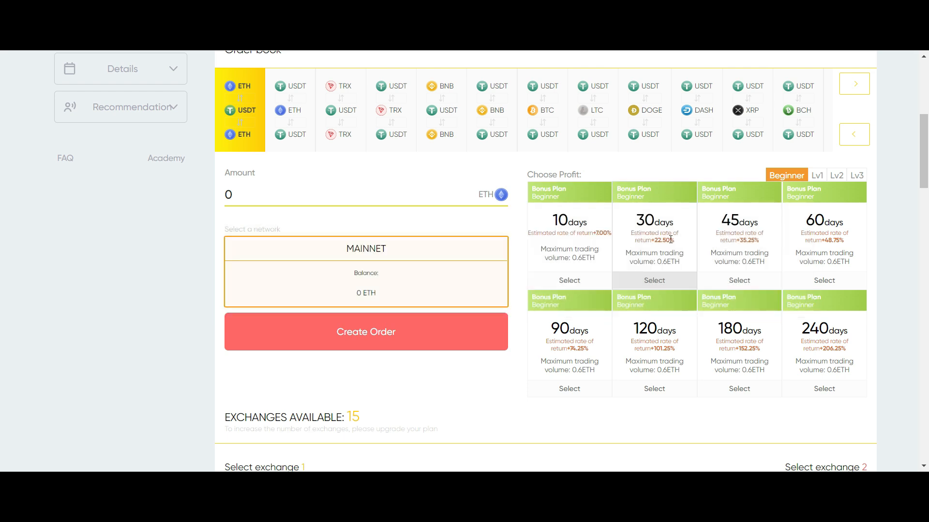
pyautogui.moveTo(657, 217)
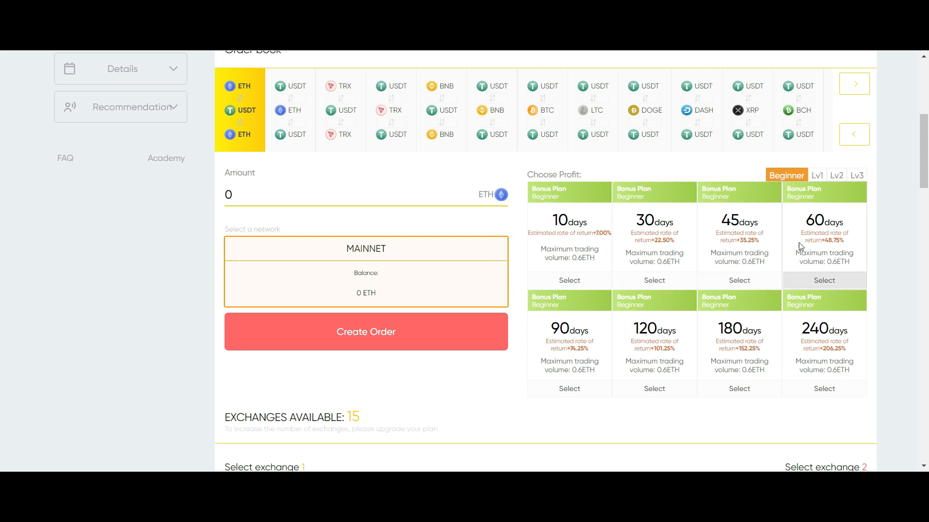
pyautogui.click(291, 110)
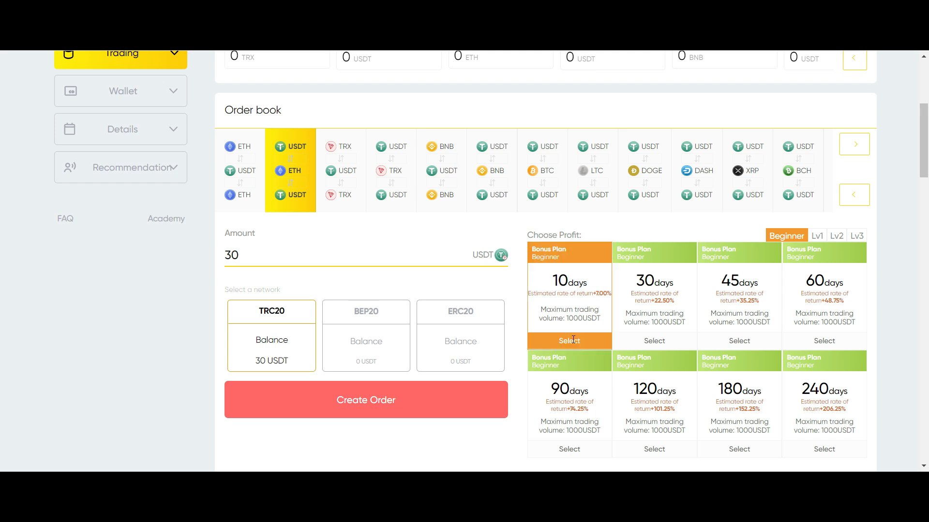
pyautogui.moveTo(270, 284)
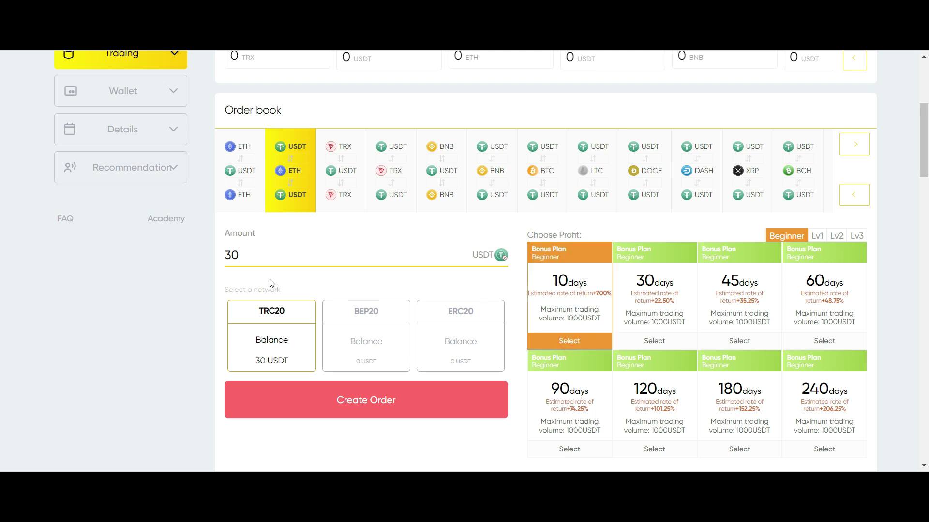
pyautogui.moveTo(296, 244)
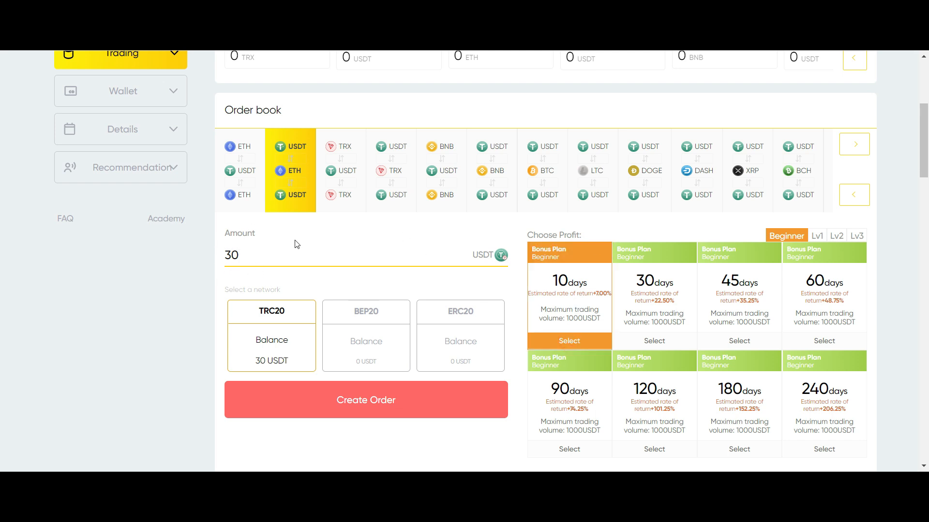
pyautogui.moveTo(302, 420)
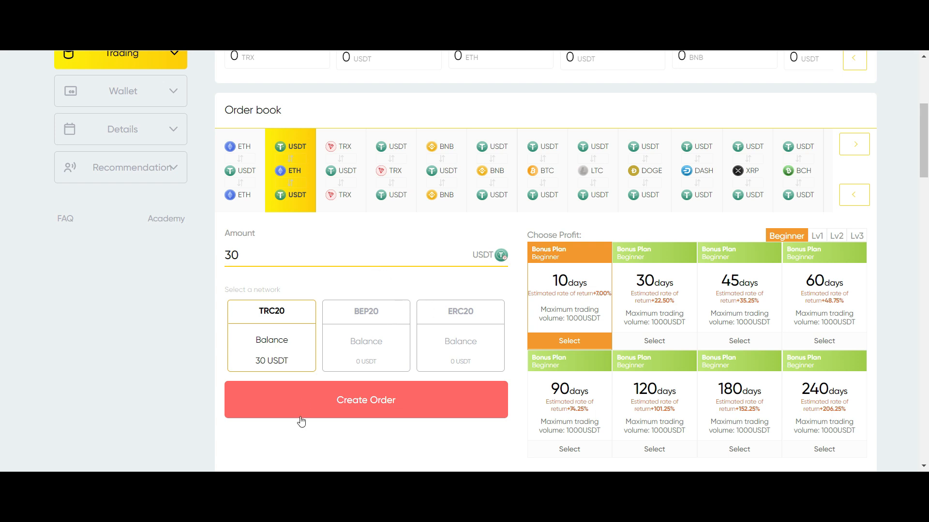
pyautogui.moveTo(391, 279)
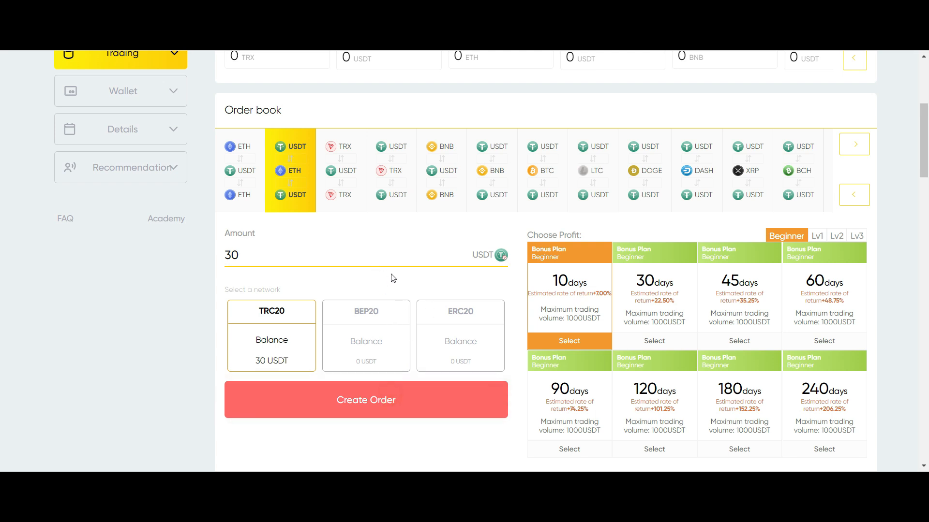
pyautogui.click(366, 400)
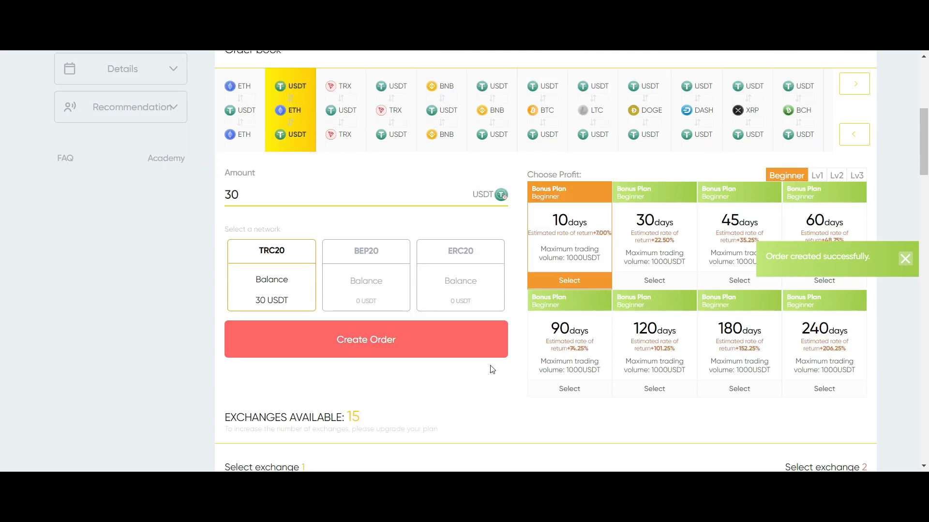
# - Return to Manual trading mode after reviewing the 10-day, 30 USDT auto-trading order
pyautogui.click(366, 339)
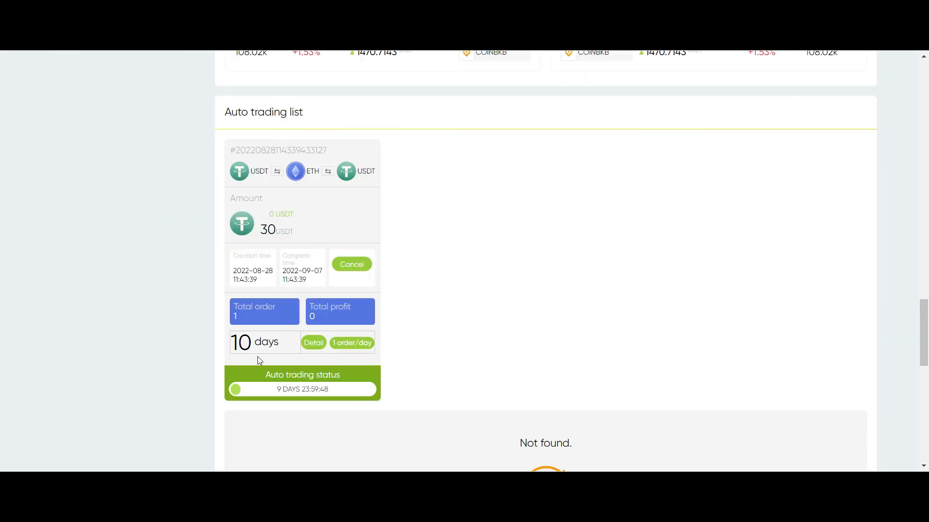
pyautogui.moveTo(226, 213)
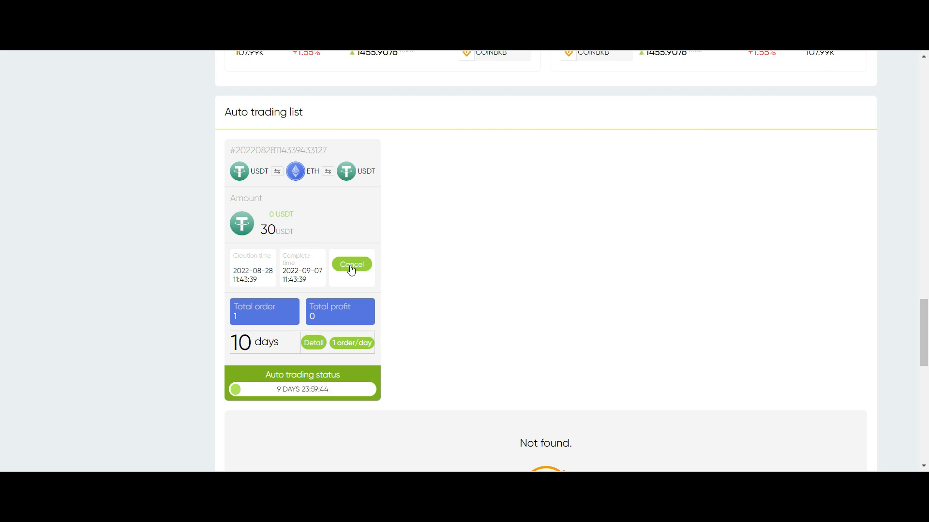
pyautogui.moveTo(207, 268)
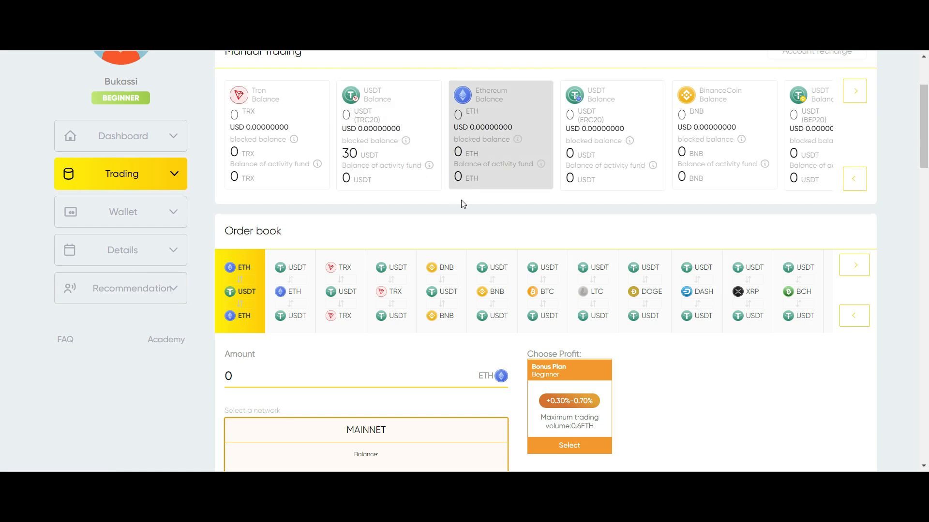
pyautogui.click(121, 289)
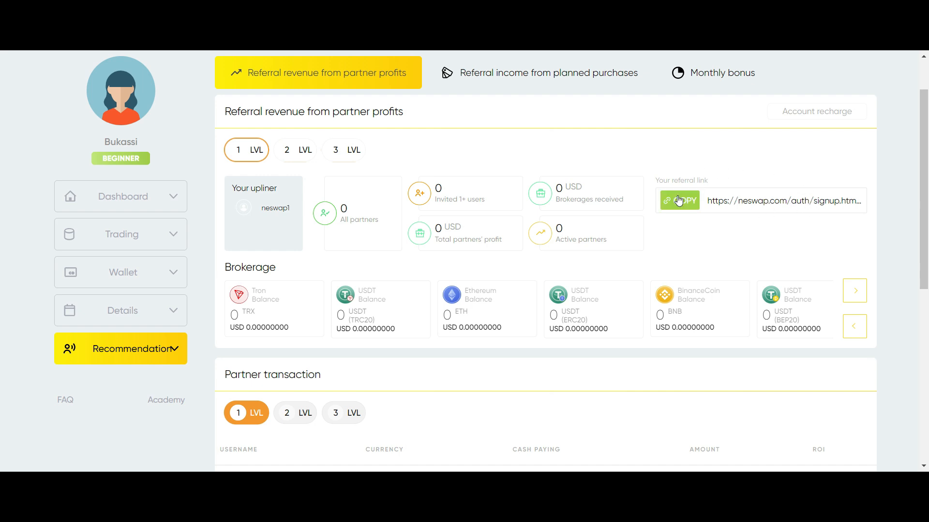
pyautogui.moveTo(701, 227)
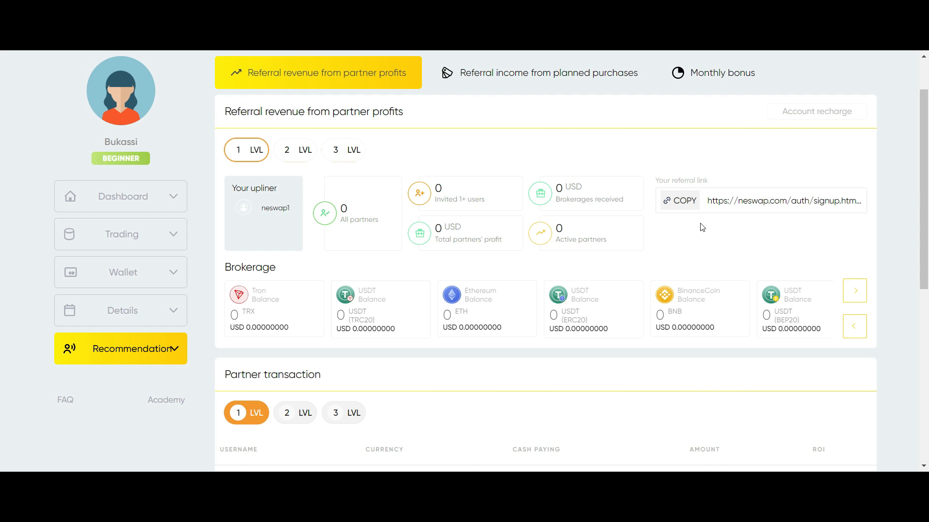
pyautogui.moveTo(743, 147)
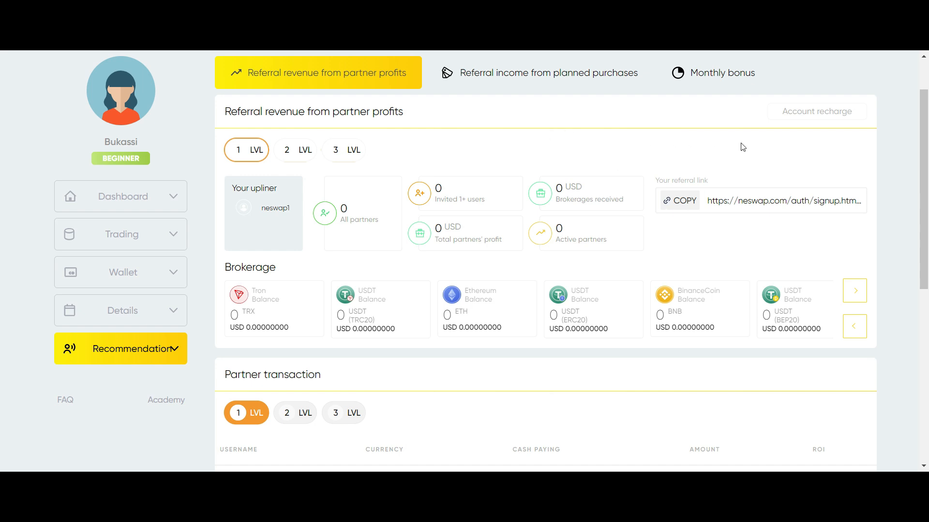
pyautogui.moveTo(751, 146)
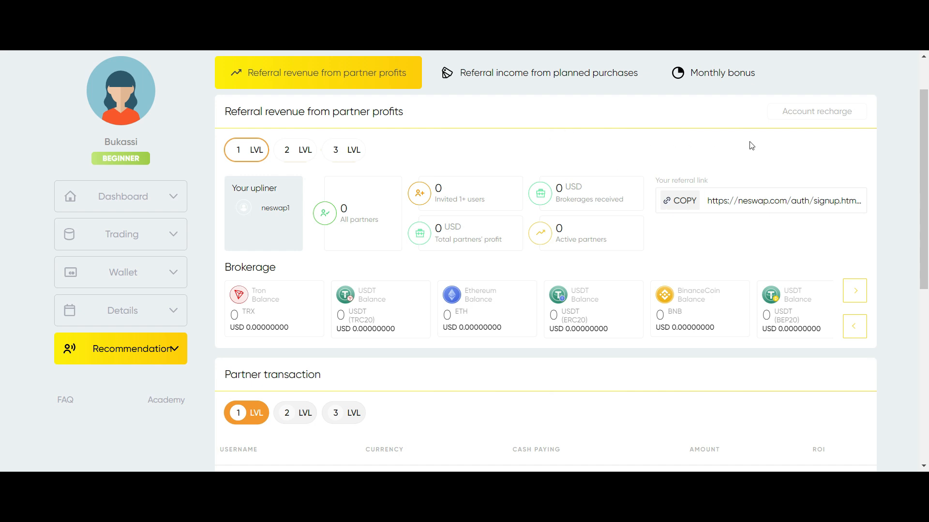
pyautogui.moveTo(701, 143)
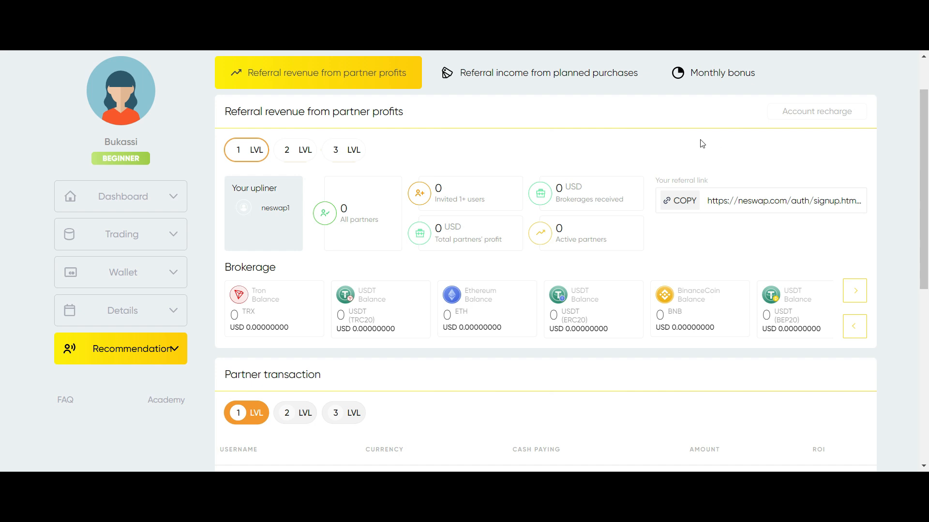
pyautogui.scroll(-3)
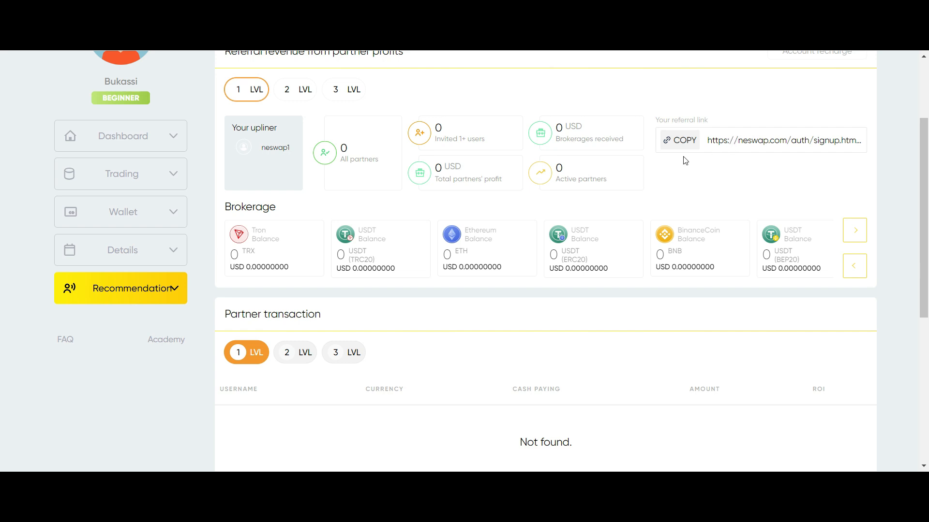
pyautogui.scroll(3)
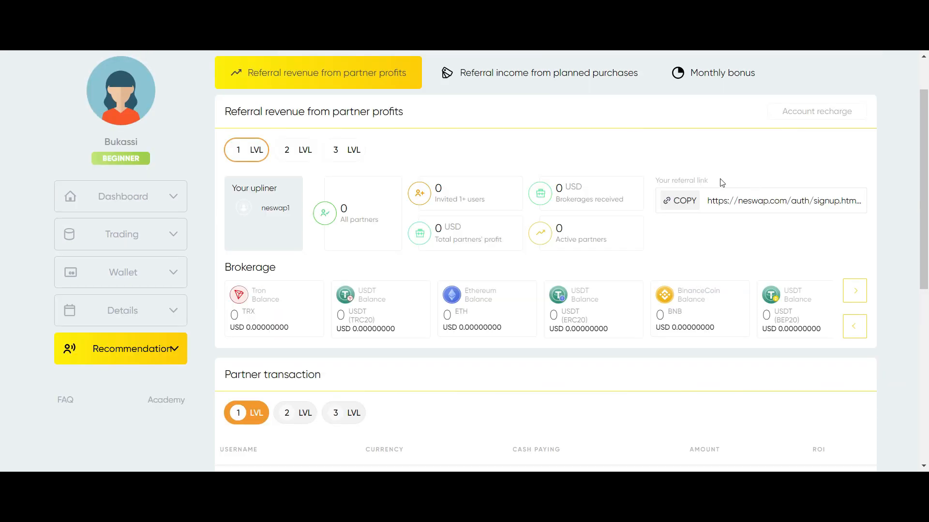
pyautogui.moveTo(443, 193)
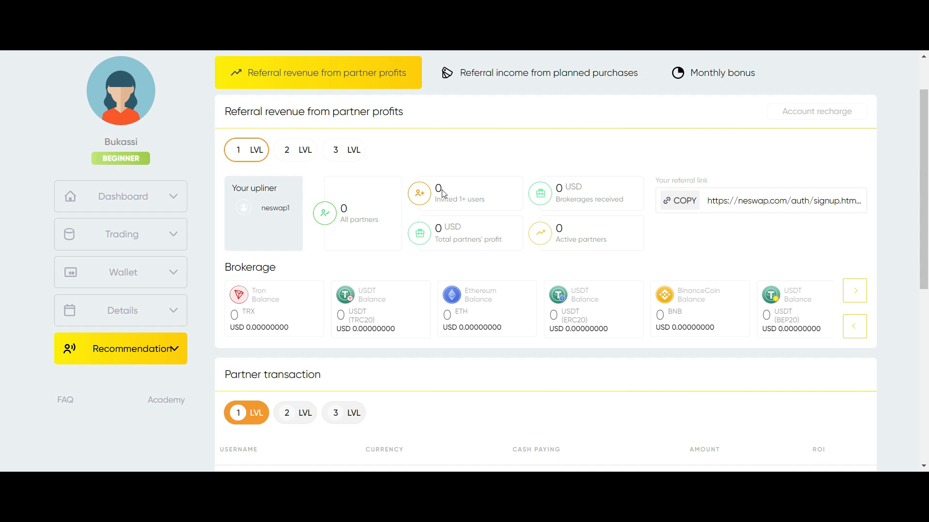
pyautogui.moveTo(430, 197)
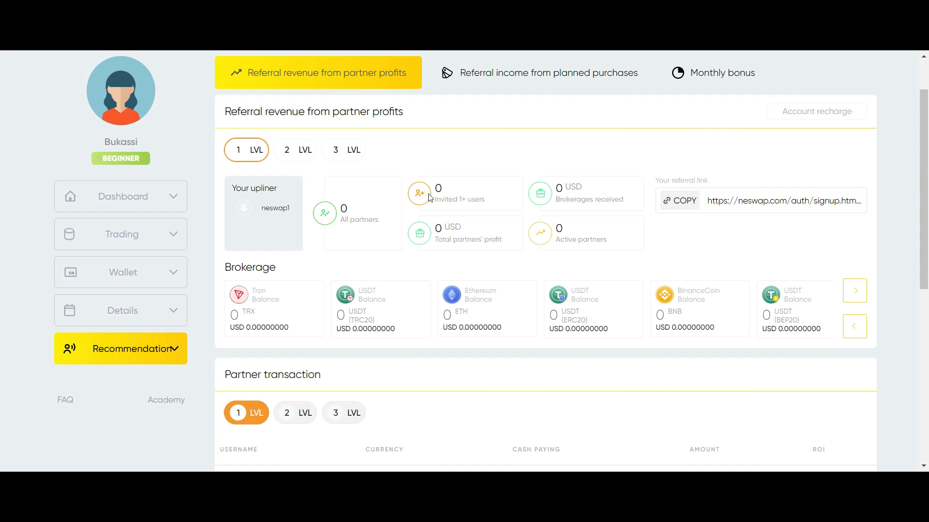
pyautogui.scroll(3)
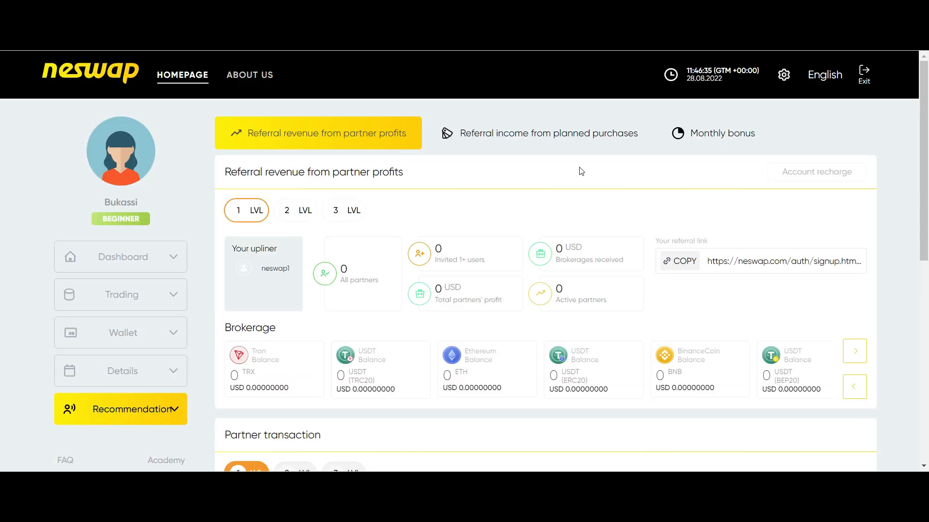
pyautogui.click(721, 132)
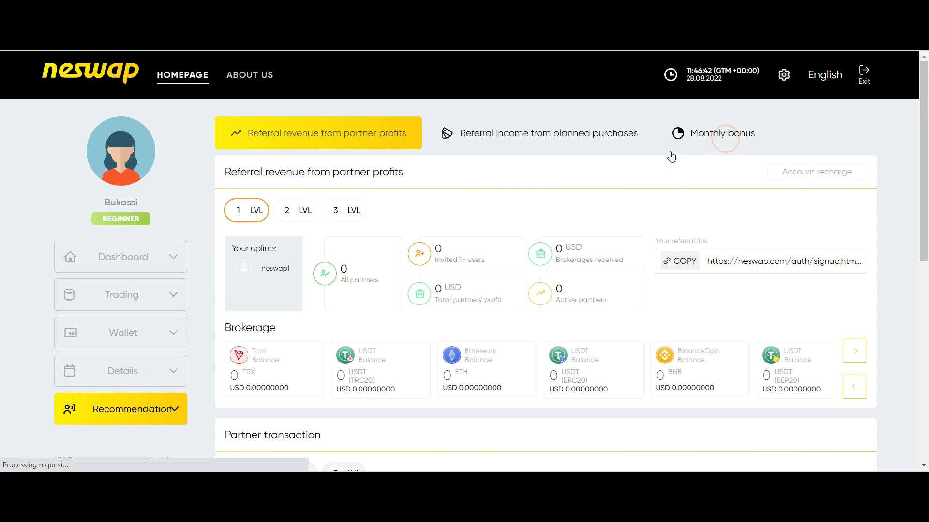